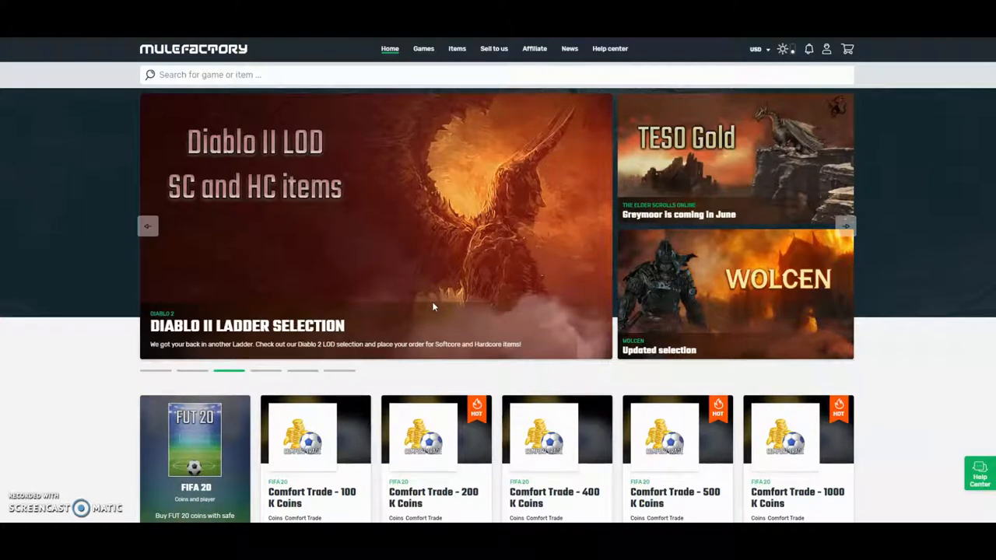
{"action": "mouse_move", "coordinate": [448, 96]}
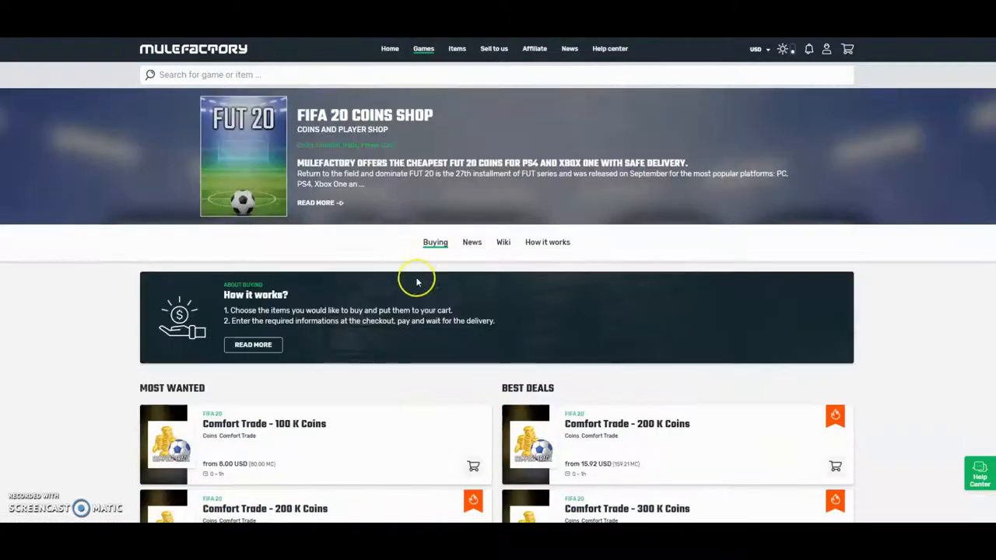
- Scroll through MuleFactory's FIFA 20 coin listings, then bring up the Start Chat page
{"action": "scroll", "scroll_direction": "down", "scroll_amount": 3}
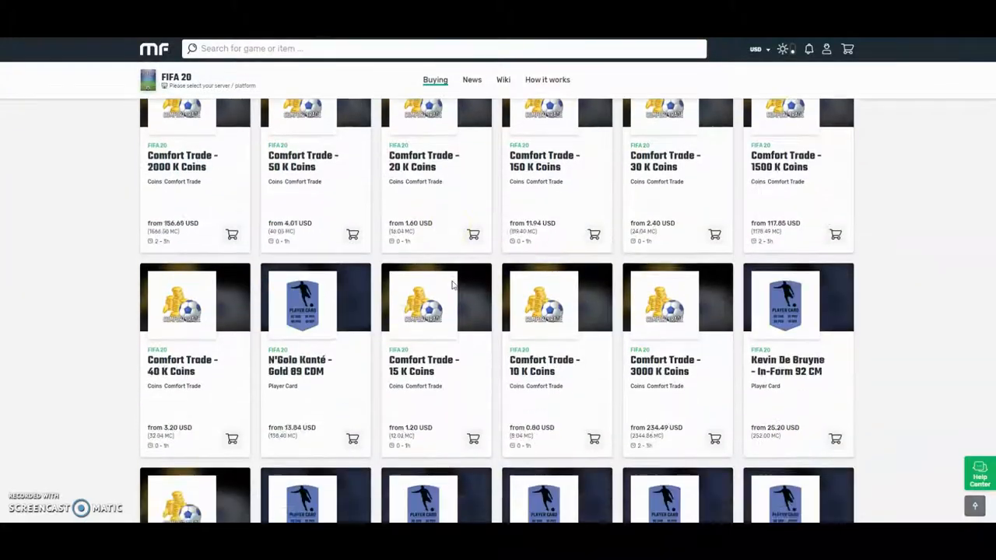
{"action": "scroll", "scroll_direction": "down", "scroll_amount": 3}
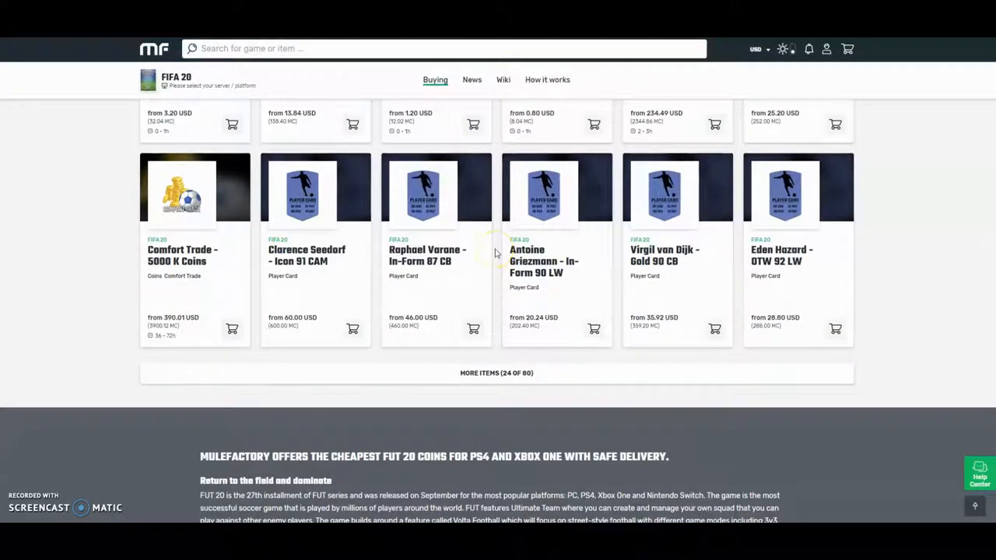
{"action": "scroll", "scroll_direction": "down", "scroll_amount": 3}
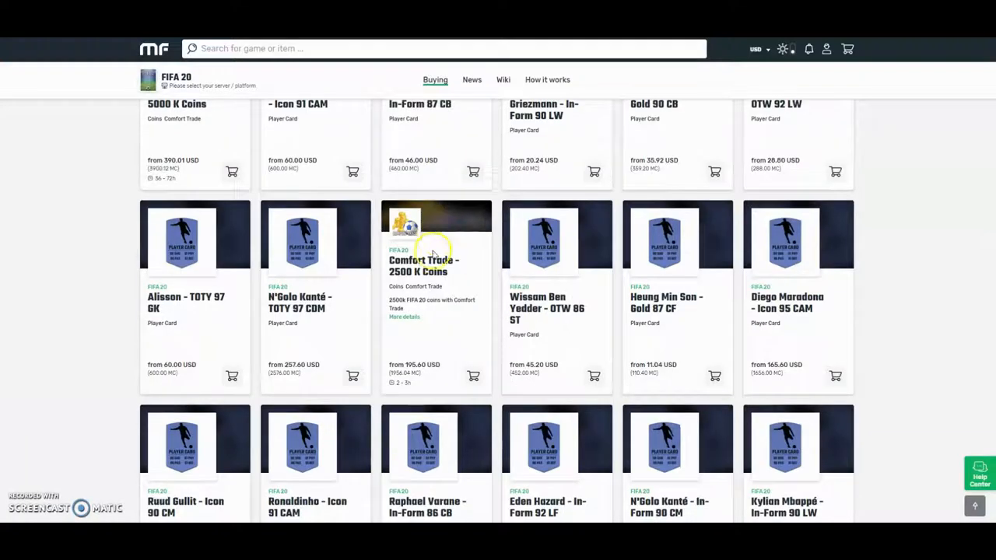
{"action": "scroll", "scroll_direction": "down", "scroll_amount": 3}
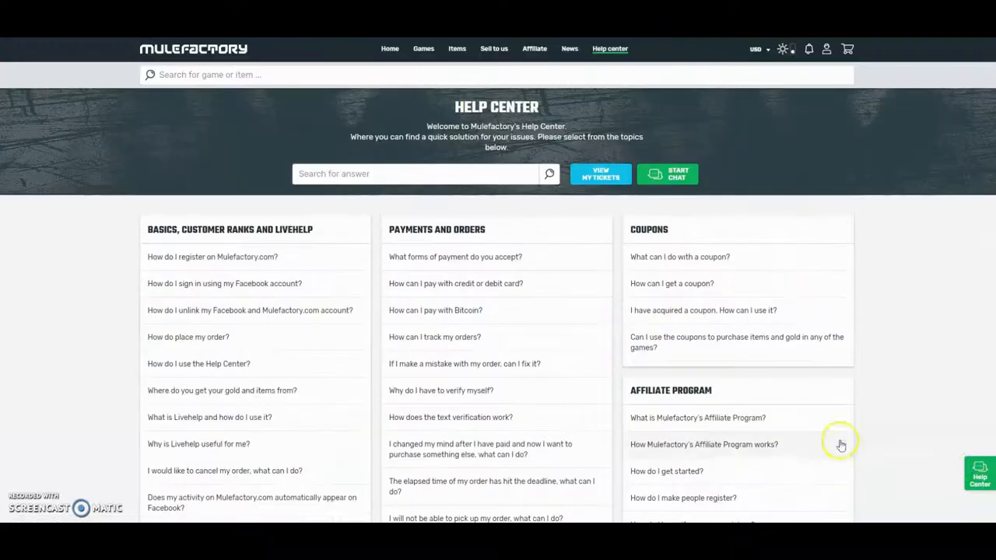
{"action": "mouse_move", "coordinate": [563, 460]}
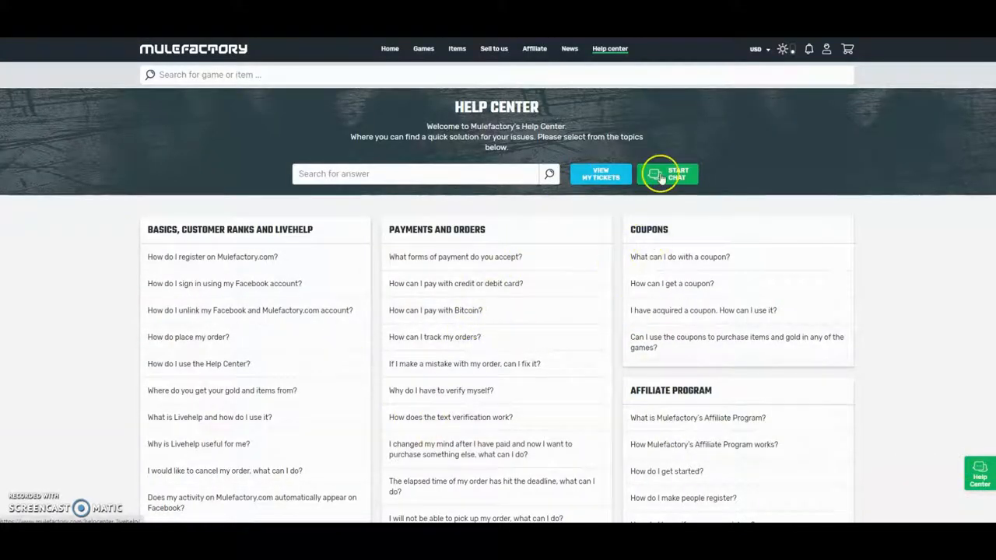
{"action": "left_click", "coordinate": [667, 173]}
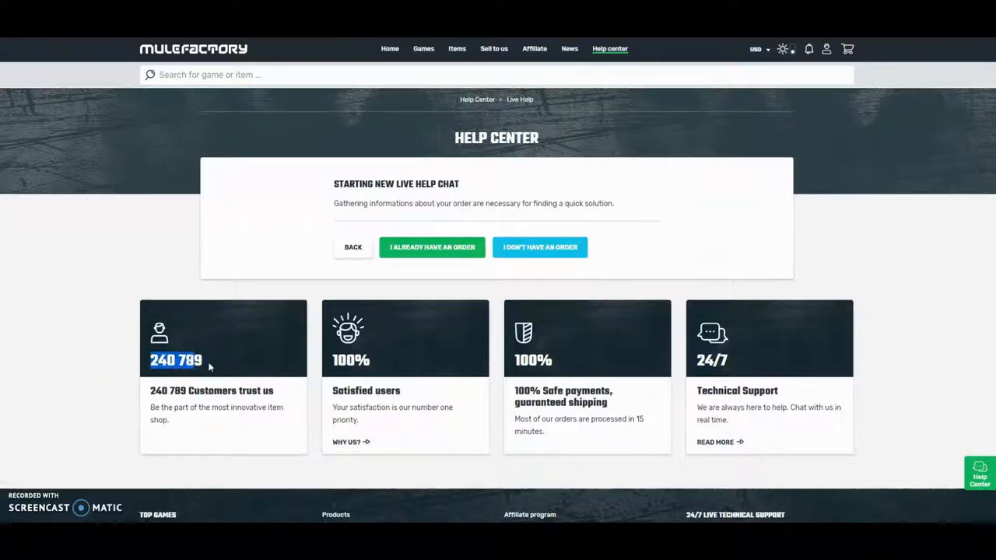
{"action": "mouse_move", "coordinate": [74, 61]}
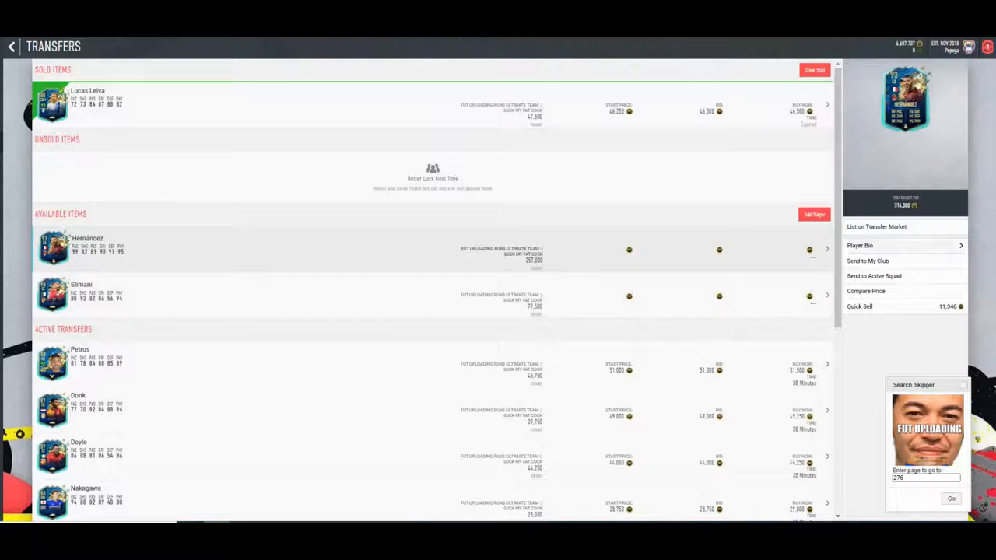
- List Hernández and Slimani for sale on the transfer market
{"action": "left_click", "coordinate": [876, 226]}
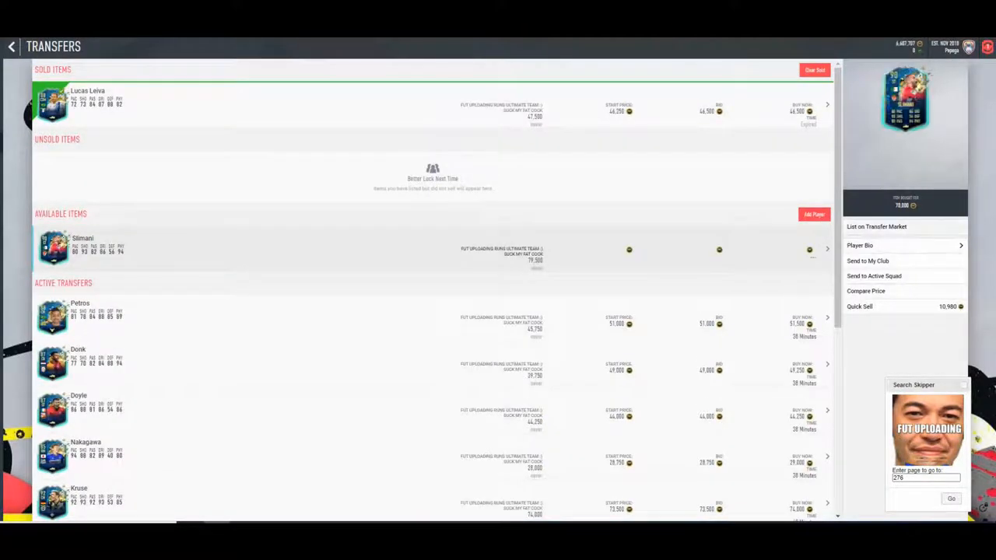
{"action": "left_click", "coordinate": [878, 227]}
{"action": "type", "text": "78"}
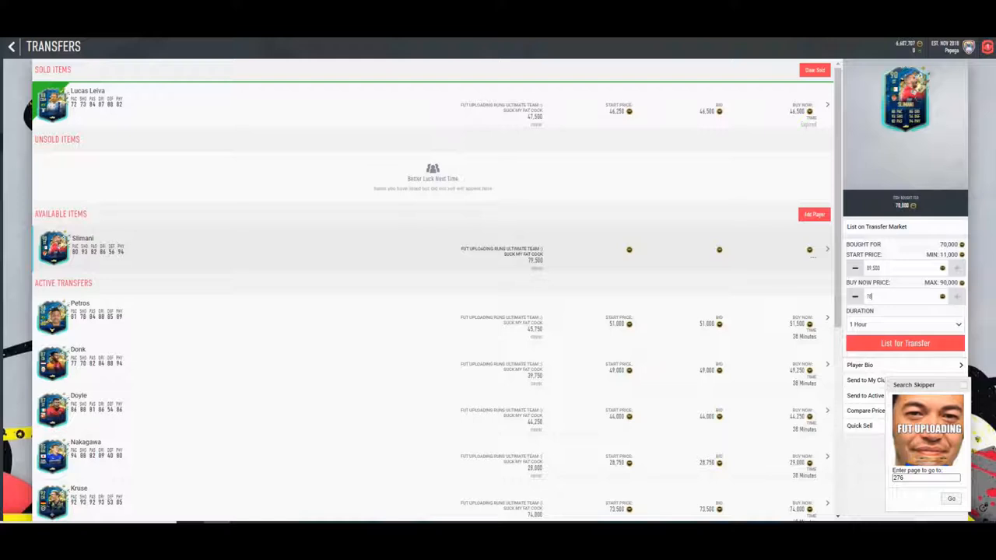
{"action": "left_click", "coordinate": [905, 343]}
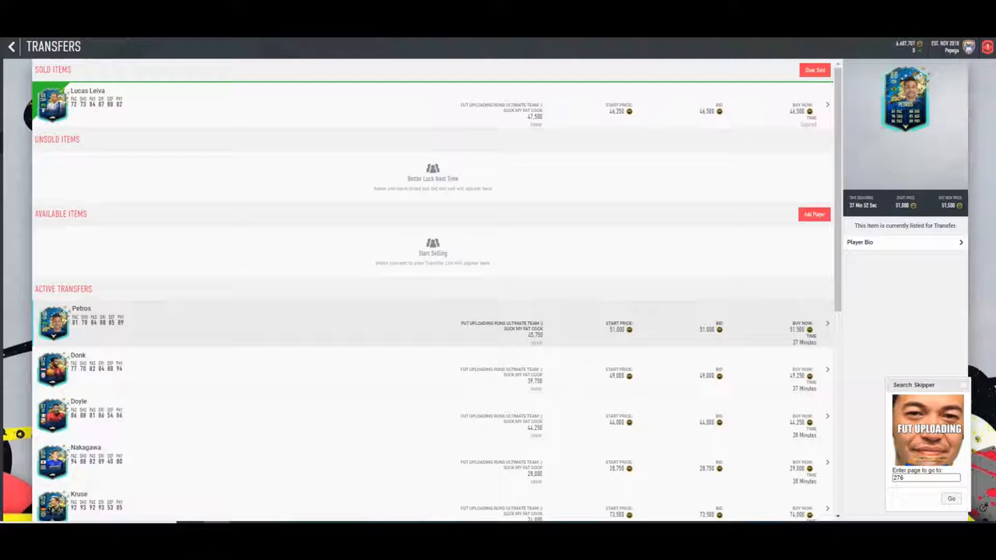
{"action": "left_click", "coordinate": [11, 46]}
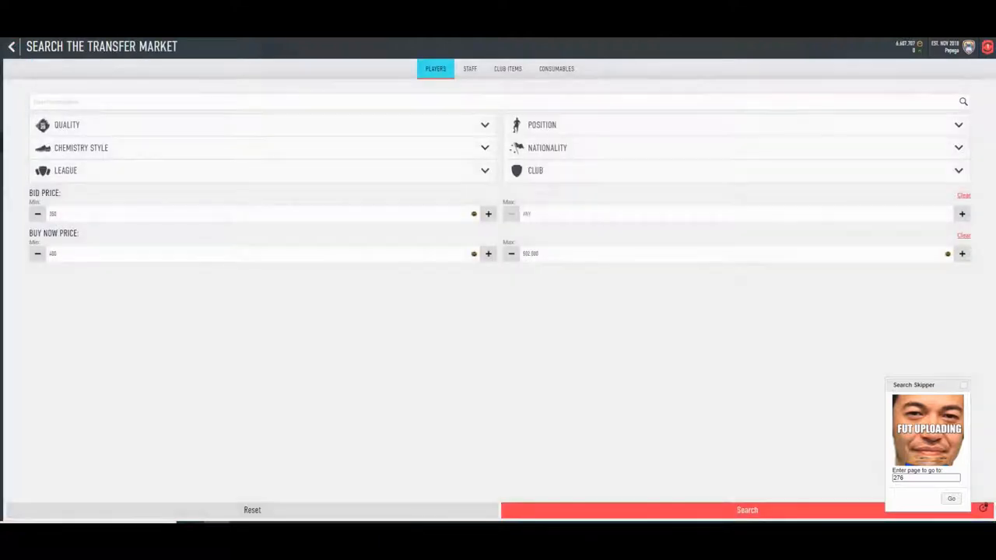
- Relist Marquinhos, buy and relist Niederlechner for 43,000, then buy a player for 55,000
{"action": "left_click", "coordinate": [747, 510]}
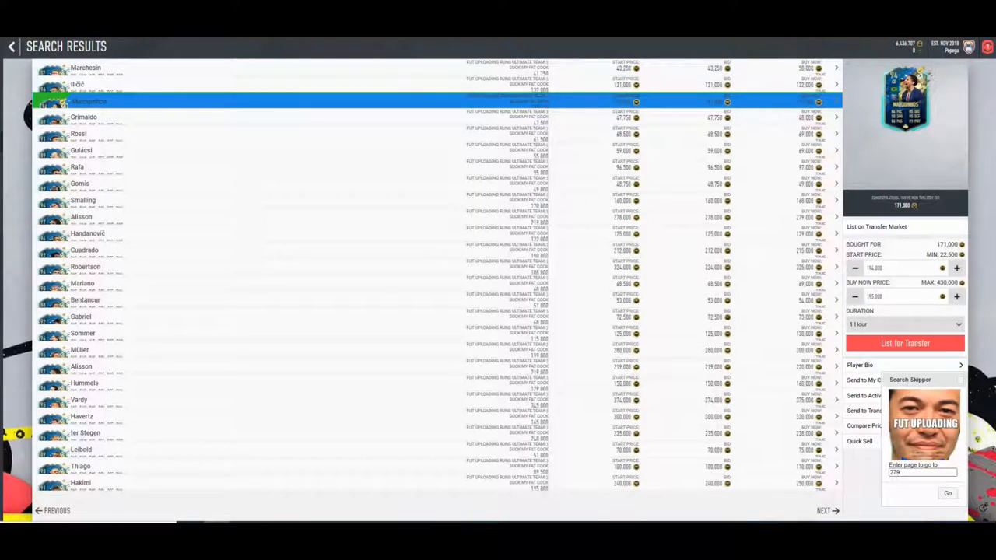
{"action": "left_click", "coordinate": [85, 117]}
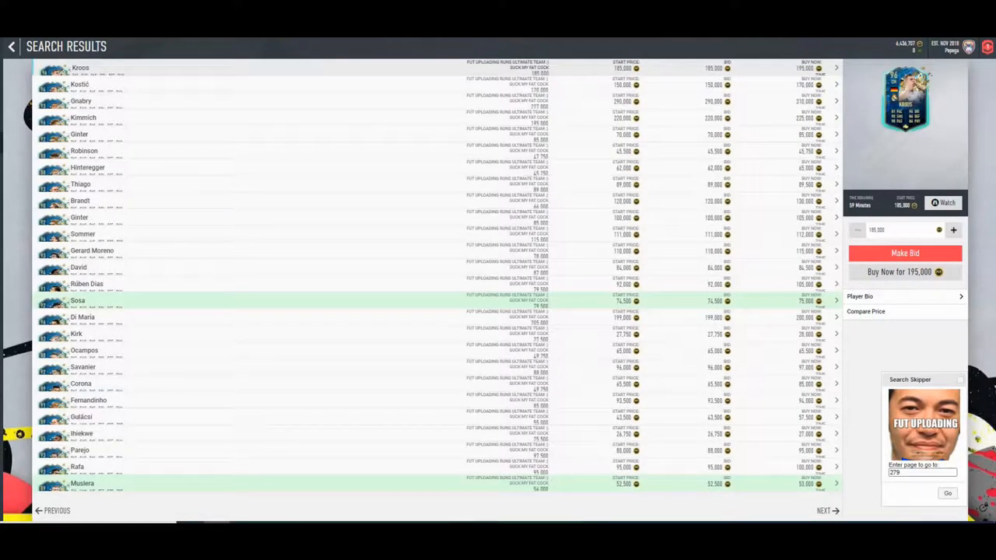
{"action": "left_click", "coordinate": [948, 493]}
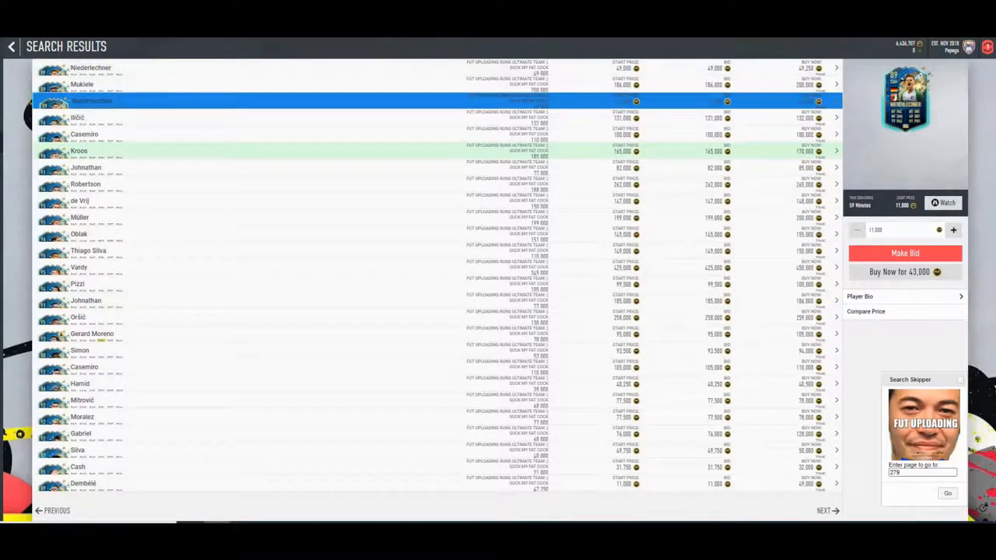
{"action": "left_click", "coordinate": [905, 272]}
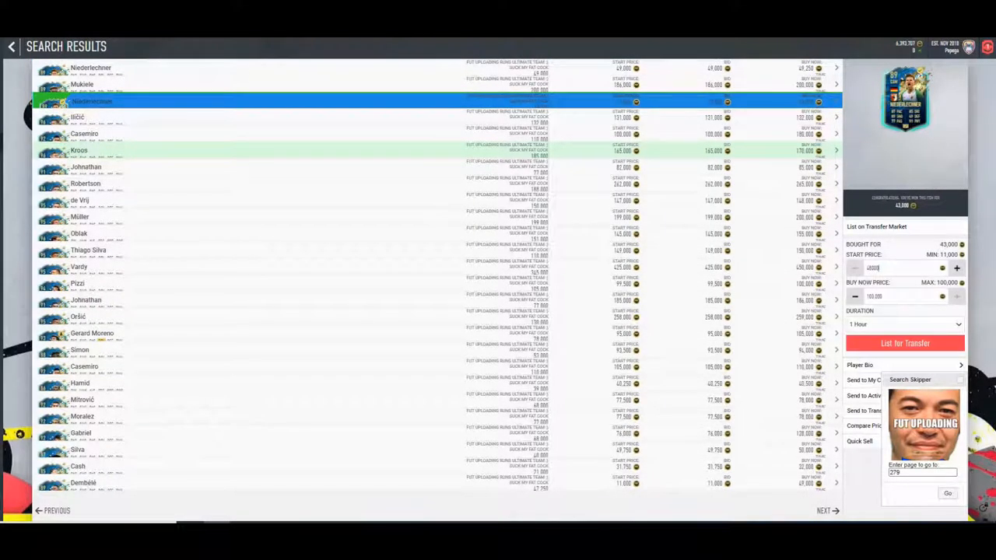
{"action": "left_click", "coordinate": [855, 268]}
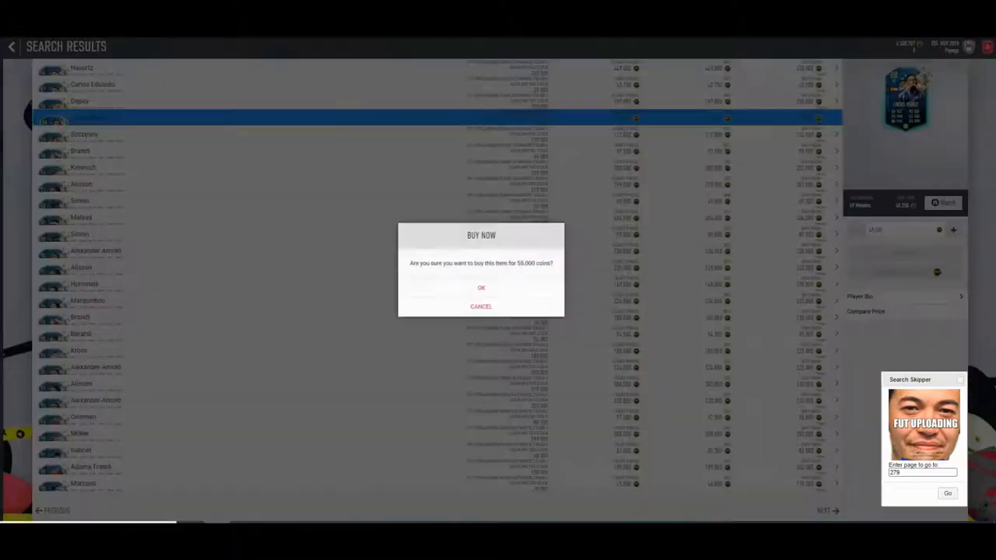
{"action": "left_click", "coordinate": [481, 287]}
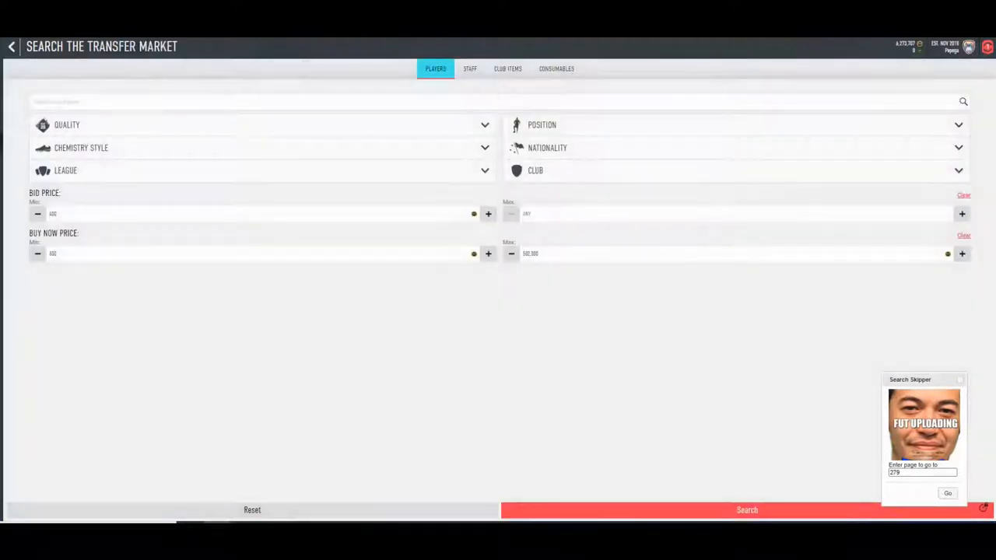
- Rerun the player search several times, skipping to later pages and raising the minimum price
{"action": "left_click", "coordinate": [746, 509]}
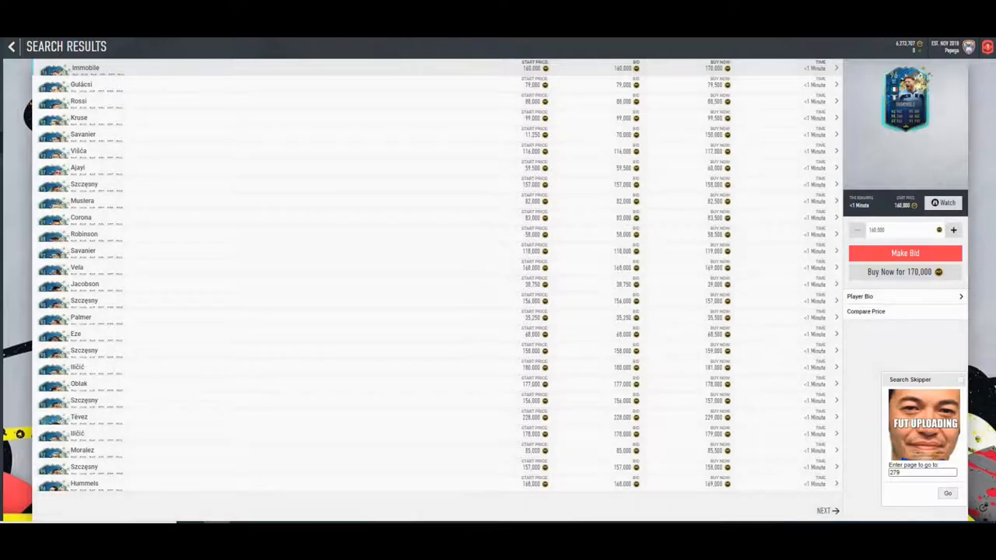
{"action": "left_click", "coordinate": [827, 511]}
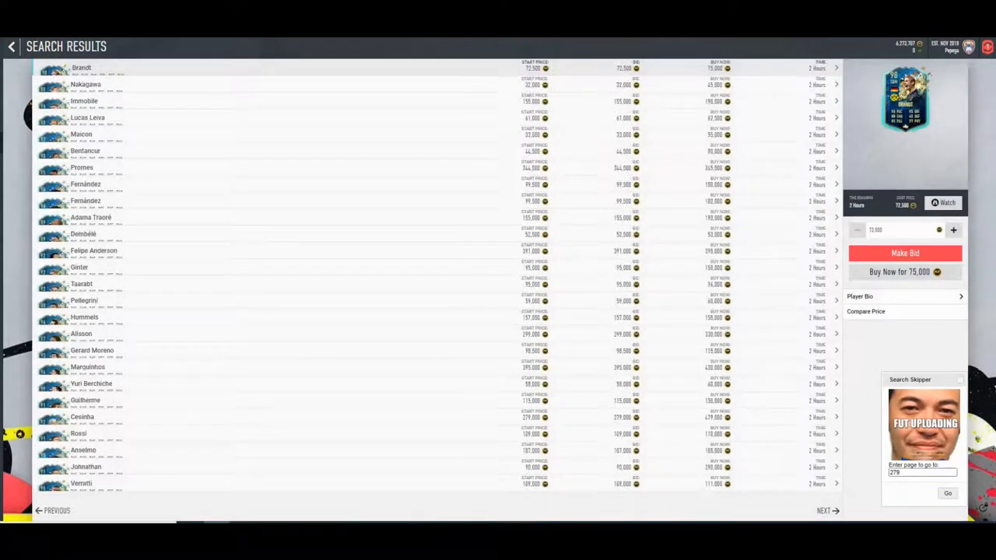
{"action": "left_click", "coordinate": [12, 46]}
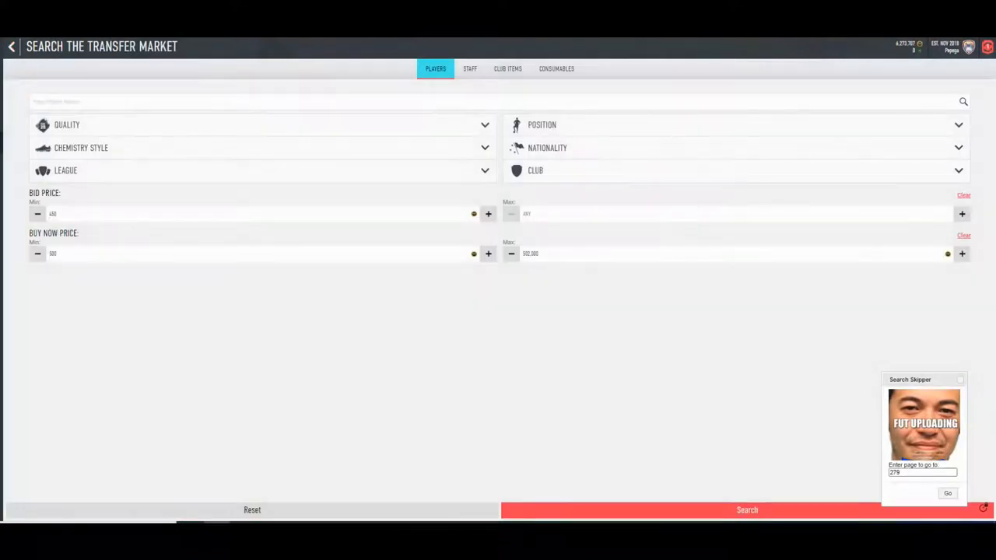
{"action": "left_click", "coordinate": [746, 510]}
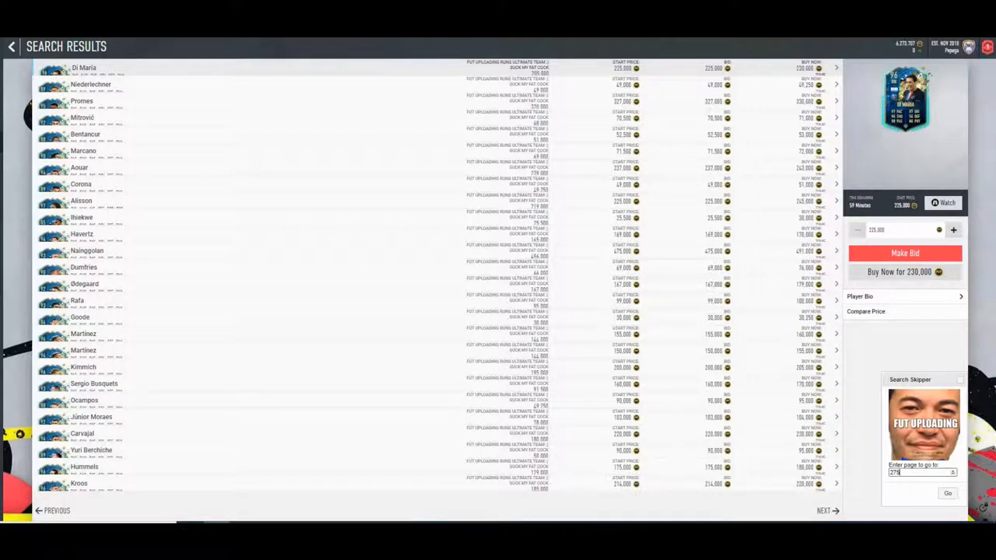
{"action": "left_click", "coordinate": [12, 46]}
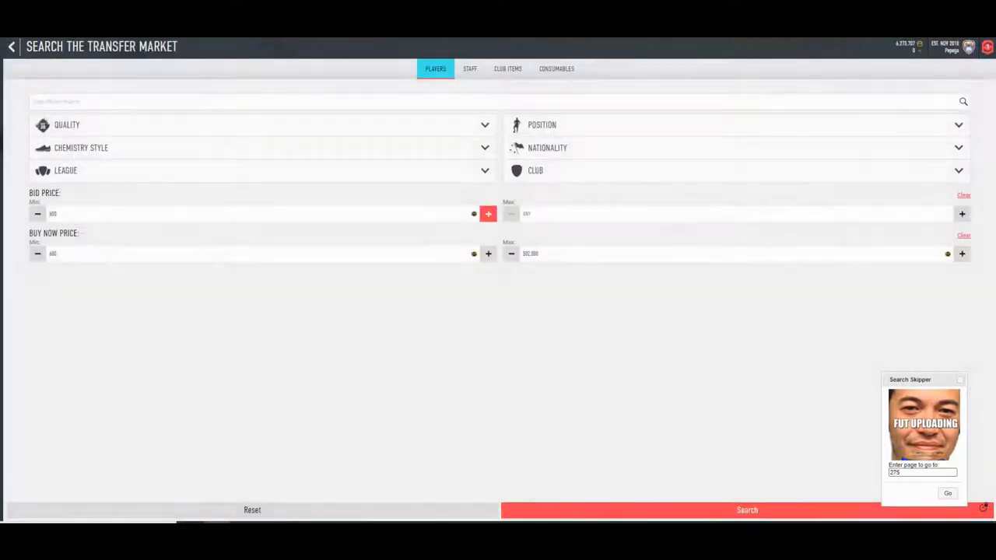
{"action": "left_click", "coordinate": [746, 510]}
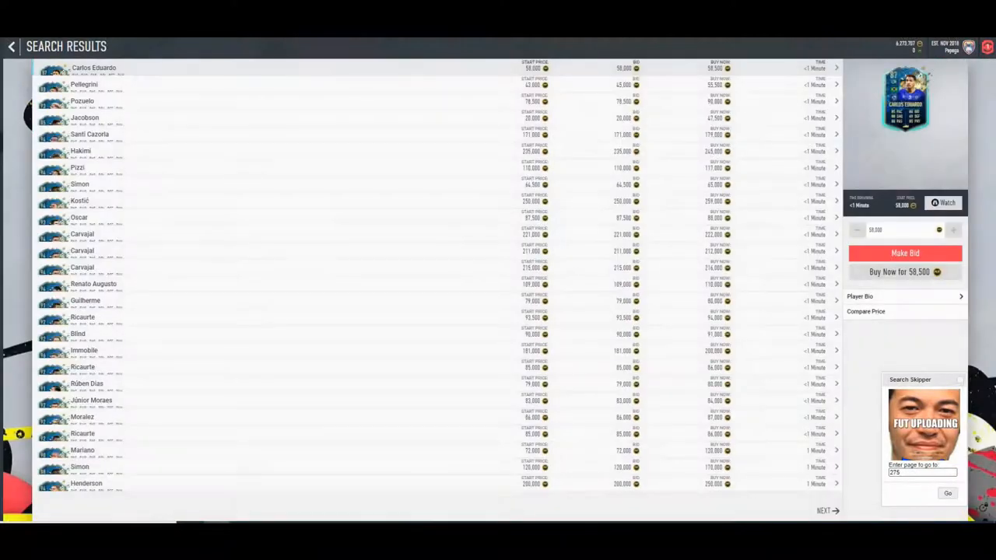
{"action": "left_click", "coordinate": [824, 511]}
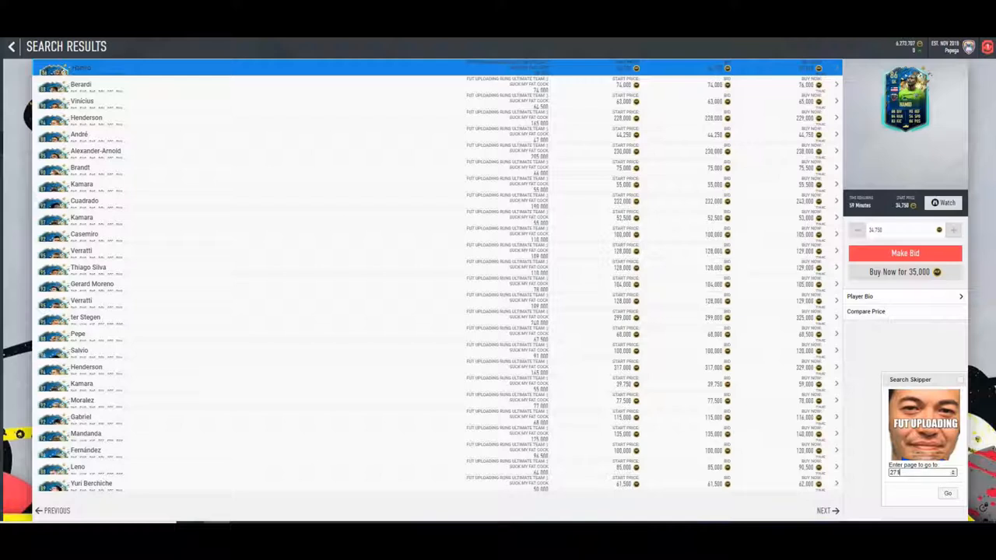
{"action": "left_click", "coordinate": [11, 46]}
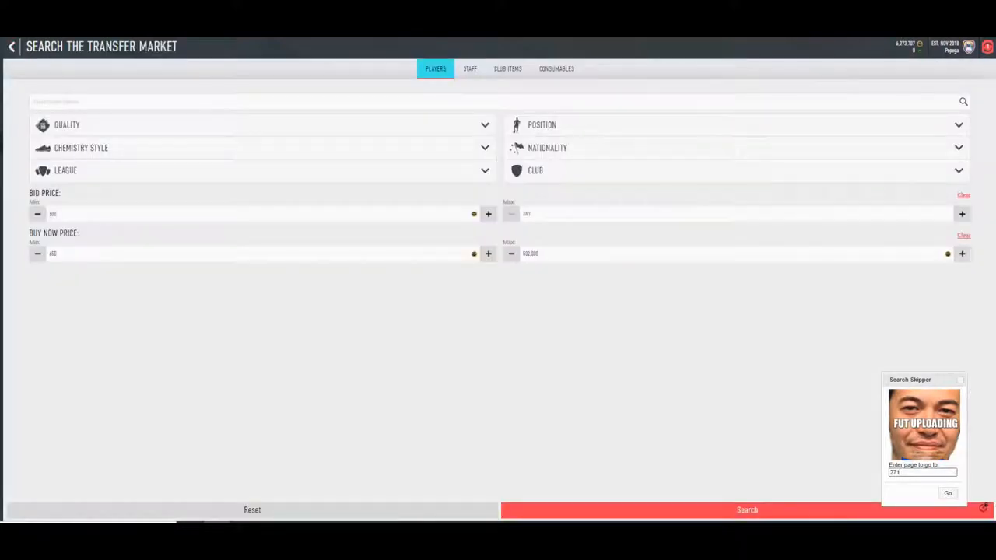
{"action": "left_click", "coordinate": [745, 510]}
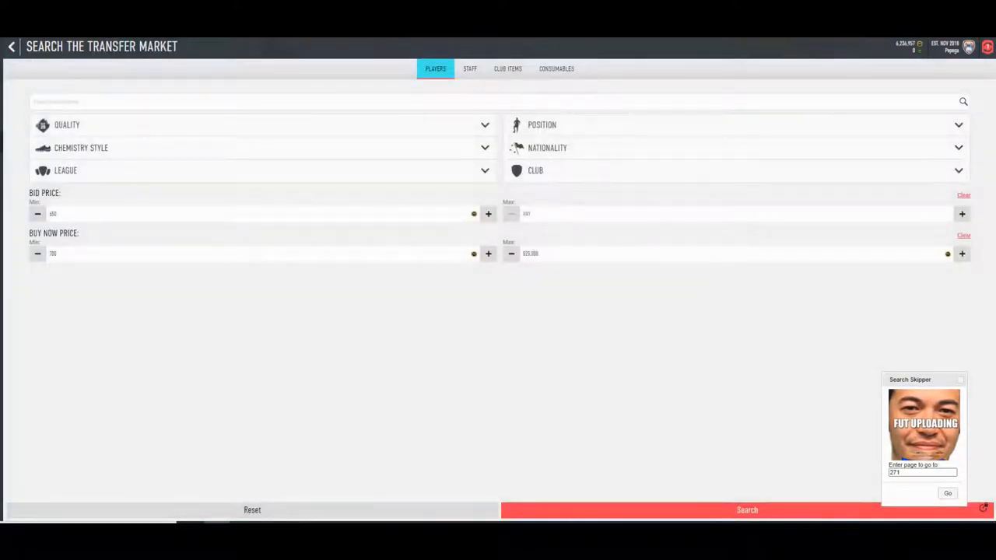
- Rerun the search with the new prices and jump to another results page
{"action": "left_click", "coordinate": [746, 510]}
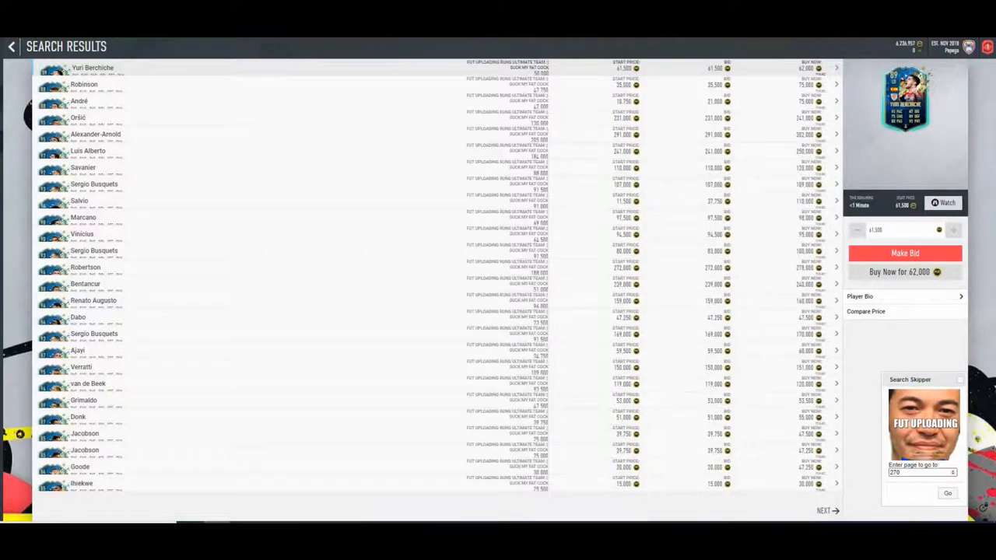
{"action": "left_click", "coordinate": [12, 46]}
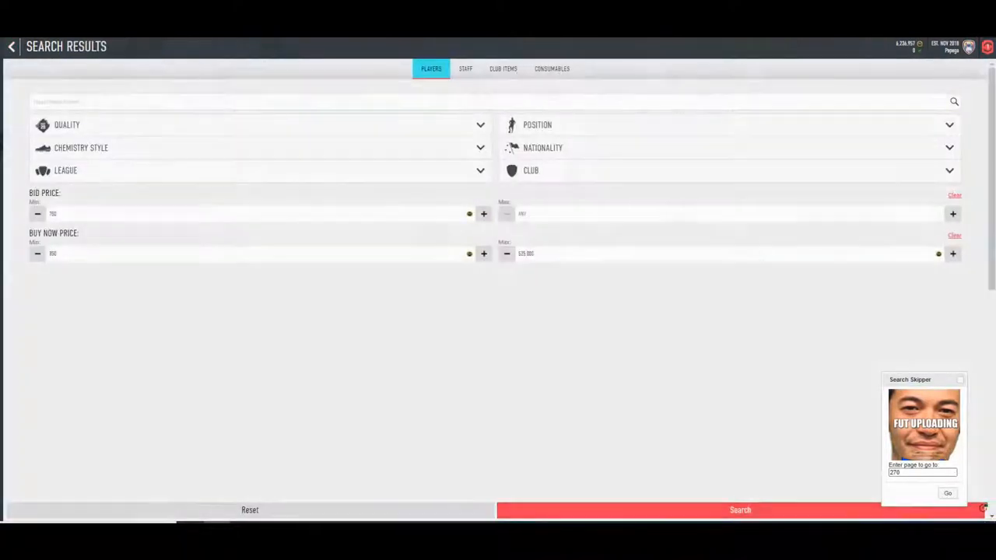
{"action": "left_click", "coordinate": [739, 510]}
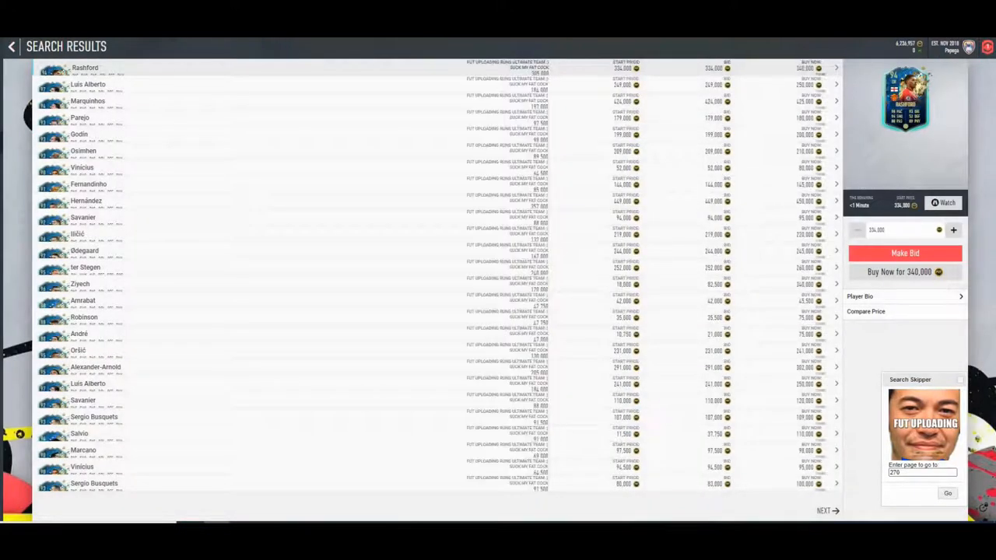
{"action": "left_click", "coordinate": [823, 511]}
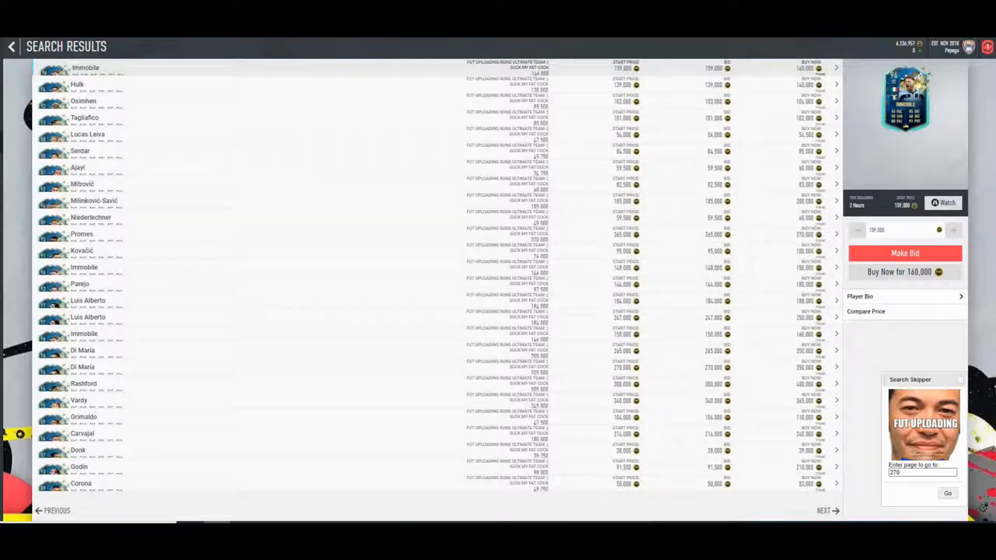
{"action": "left_click", "coordinate": [11, 46]}
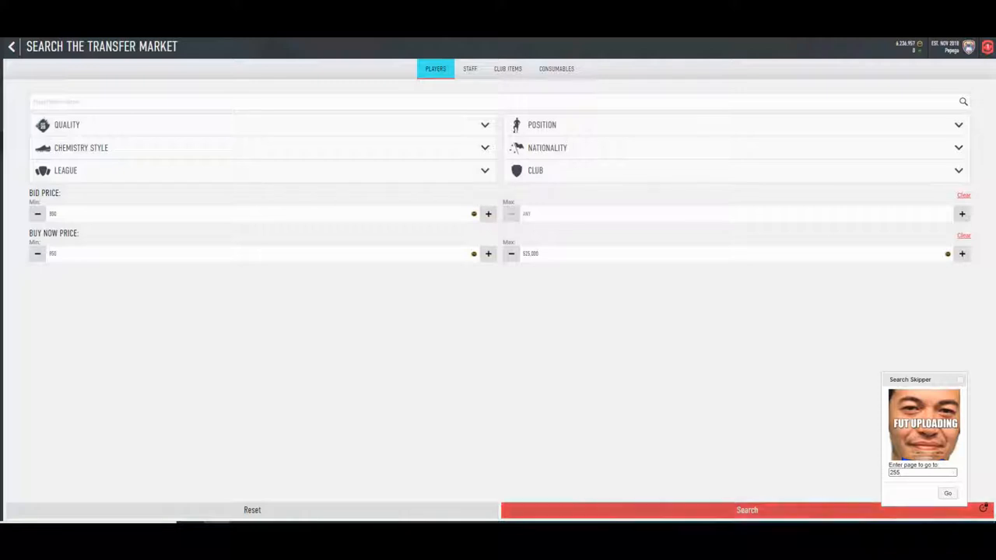
- Search Icon players with minimum bid 150 and minimum buy-now 200
{"action": "left_click", "coordinate": [747, 510]}
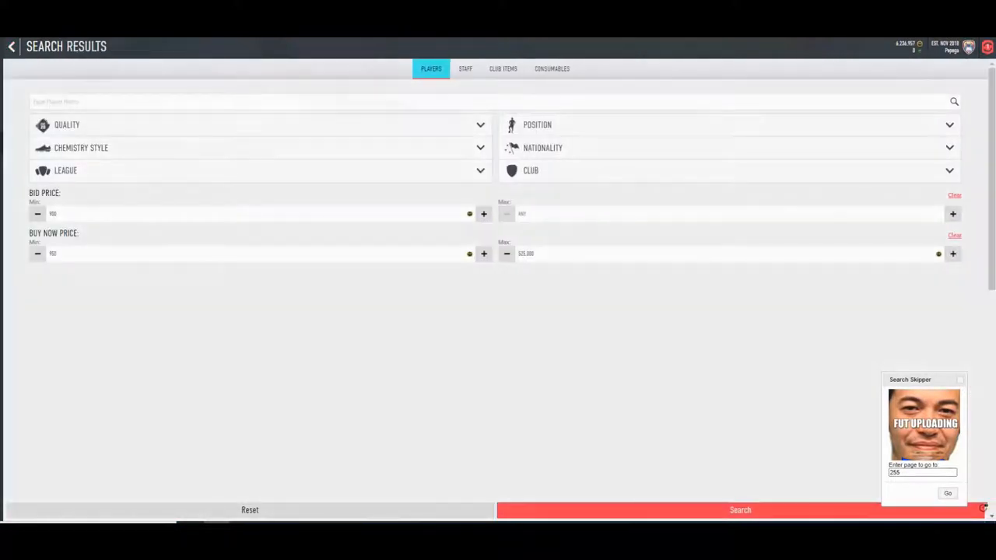
{"action": "left_click", "coordinate": [739, 510]}
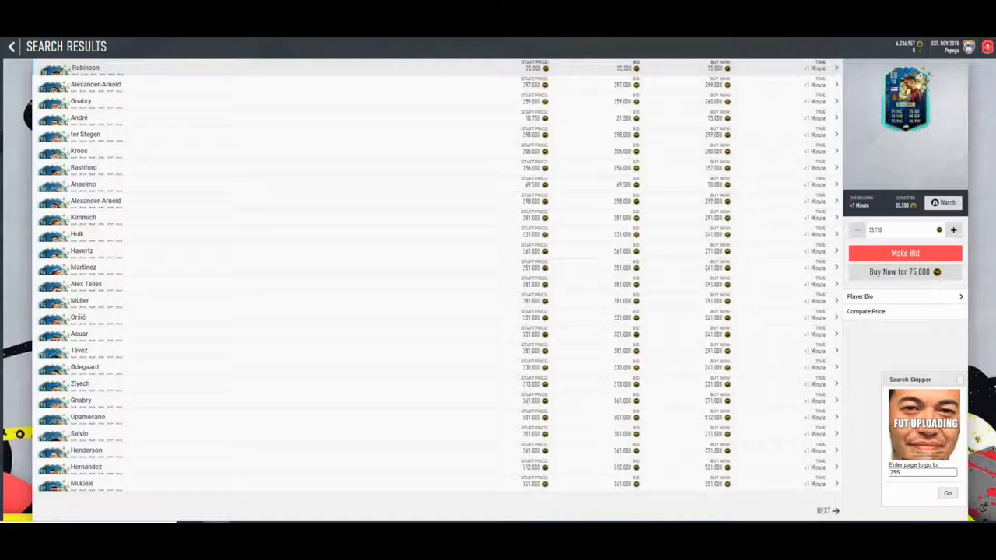
{"action": "left_click", "coordinate": [823, 511]}
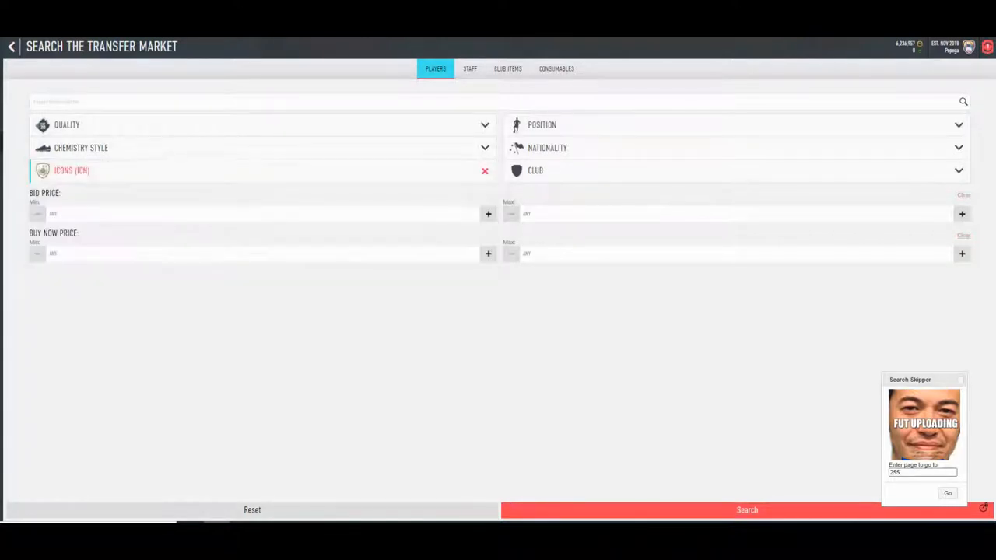
{"action": "left_click", "coordinate": [740, 509]}
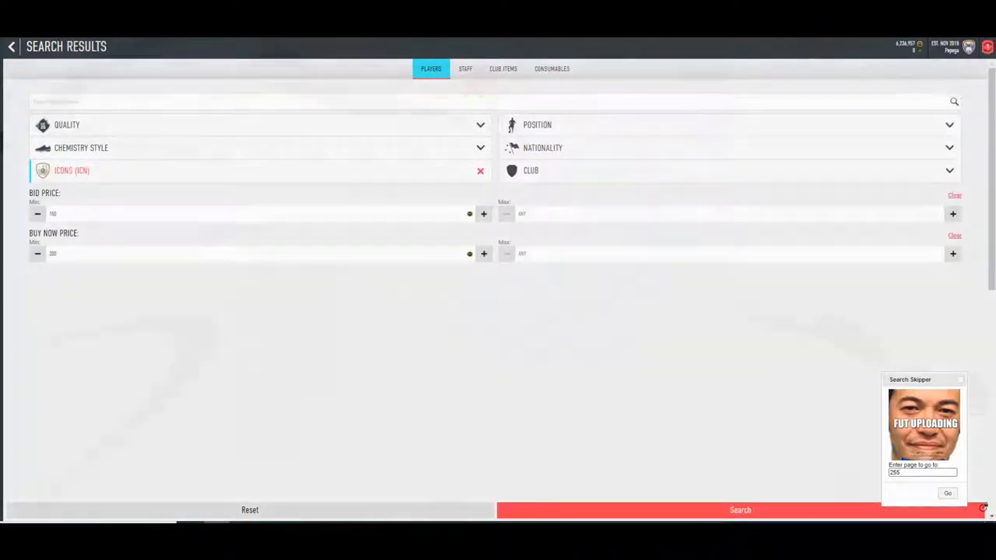
{"action": "left_click", "coordinate": [738, 510]}
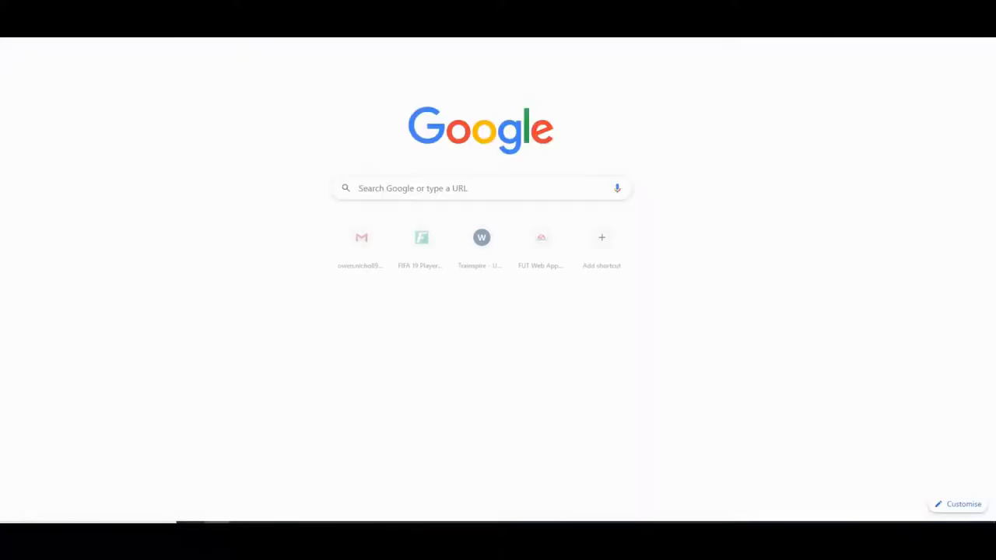
{"action": "left_click", "coordinate": [541, 237]}
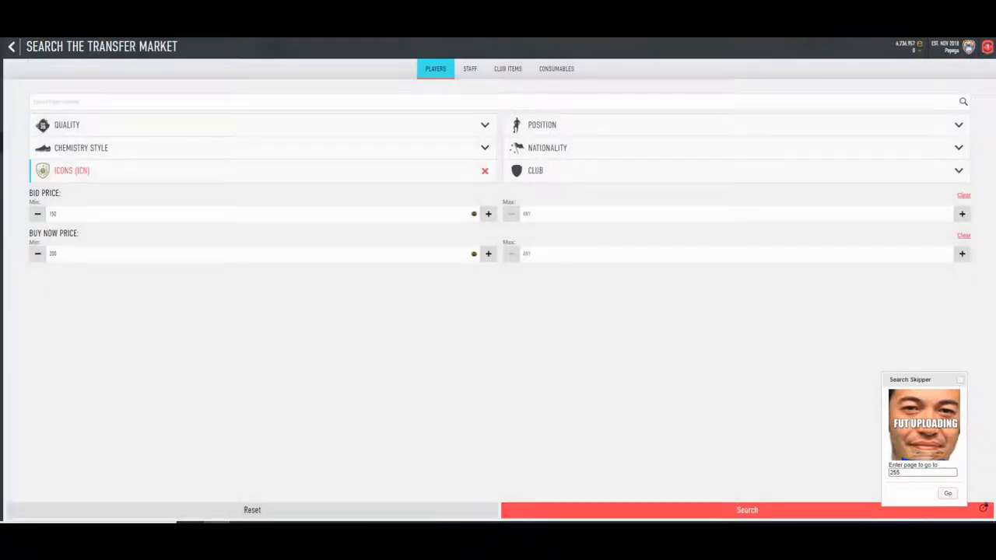
- Search Icon listings and jump to results pages 111 and 160
{"action": "left_click", "coordinate": [747, 510]}
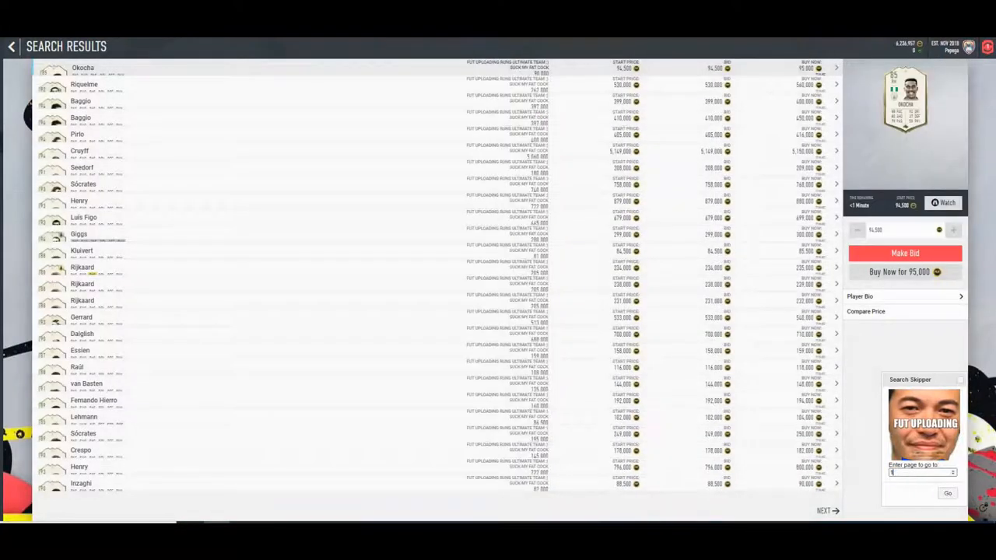
{"action": "type", "text": "111"}
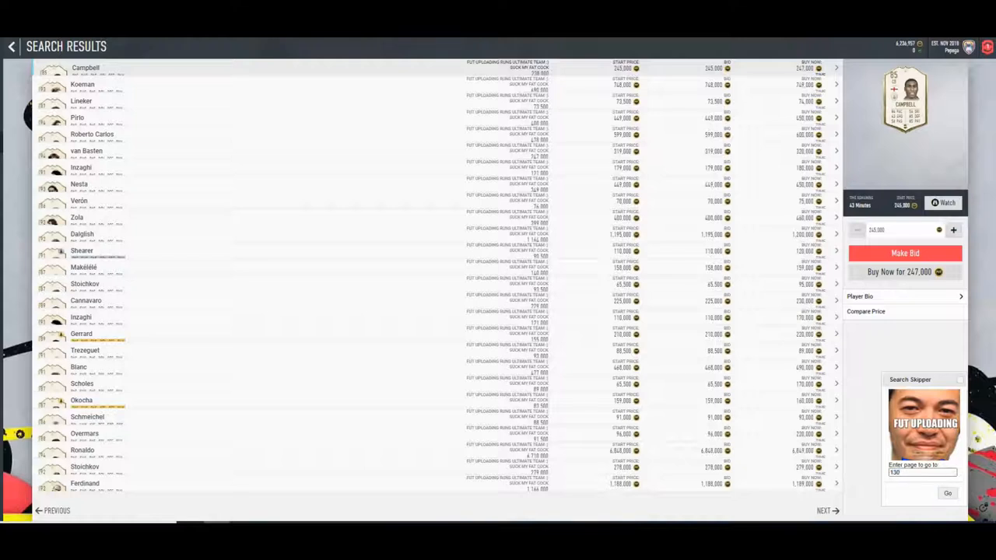
{"action": "left_click", "coordinate": [947, 493]}
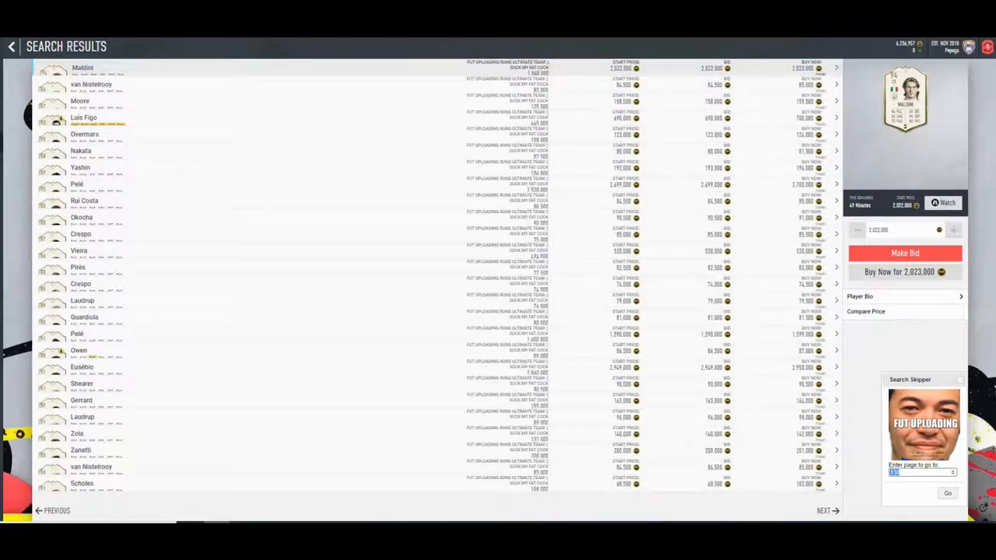
{"action": "type", "text": "160"}
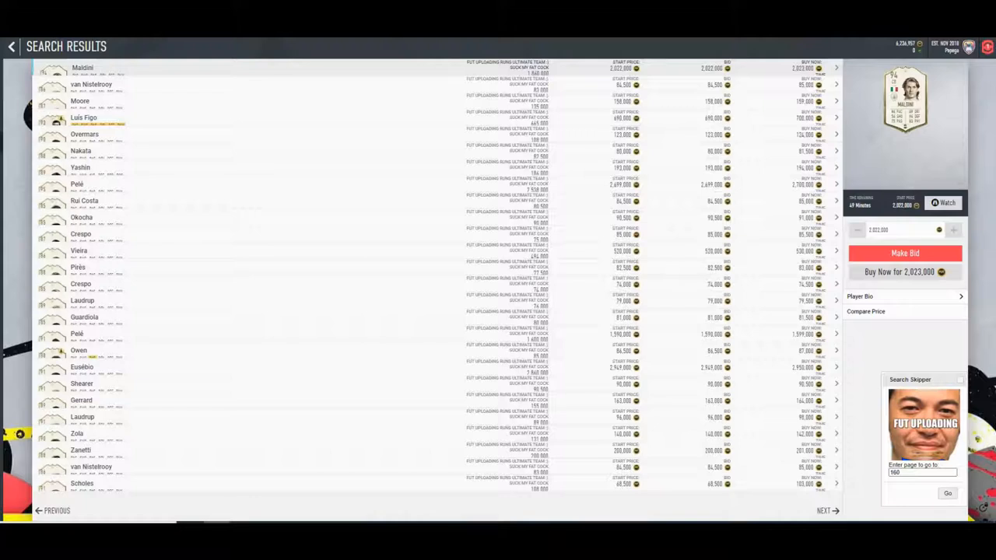
{"action": "left_click", "coordinate": [948, 493]}
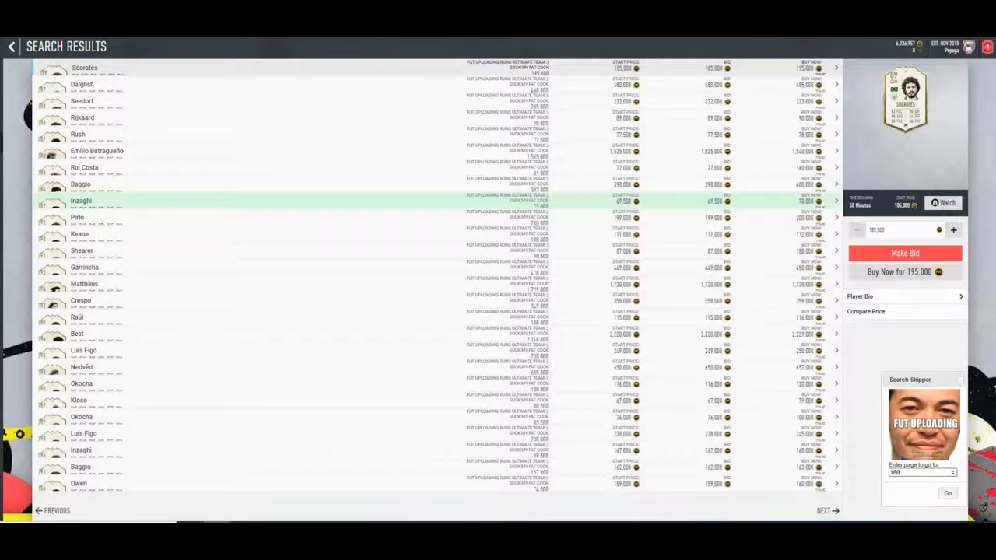
{"action": "left_click", "coordinate": [947, 493]}
{"action": "type", "text": "162"}
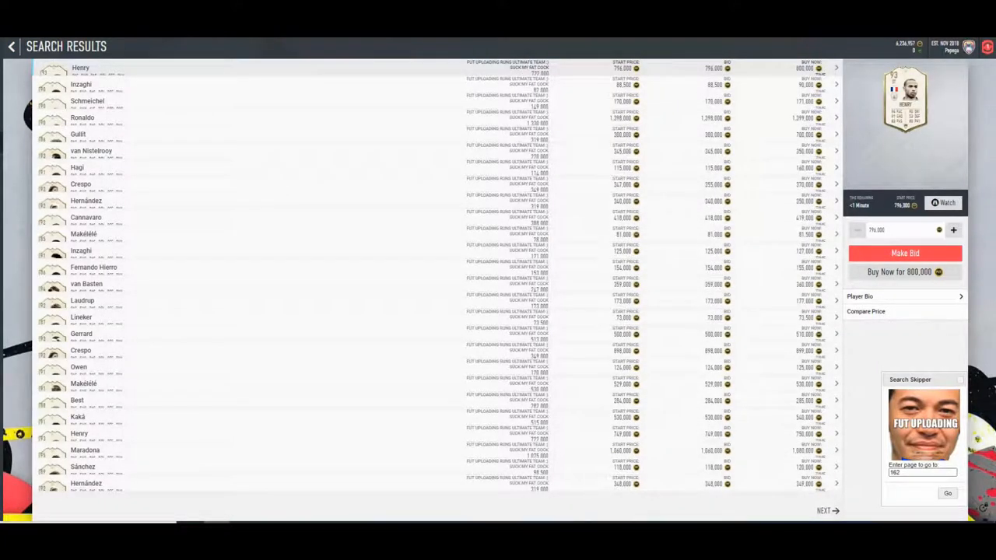
{"action": "left_click", "coordinate": [827, 511]}
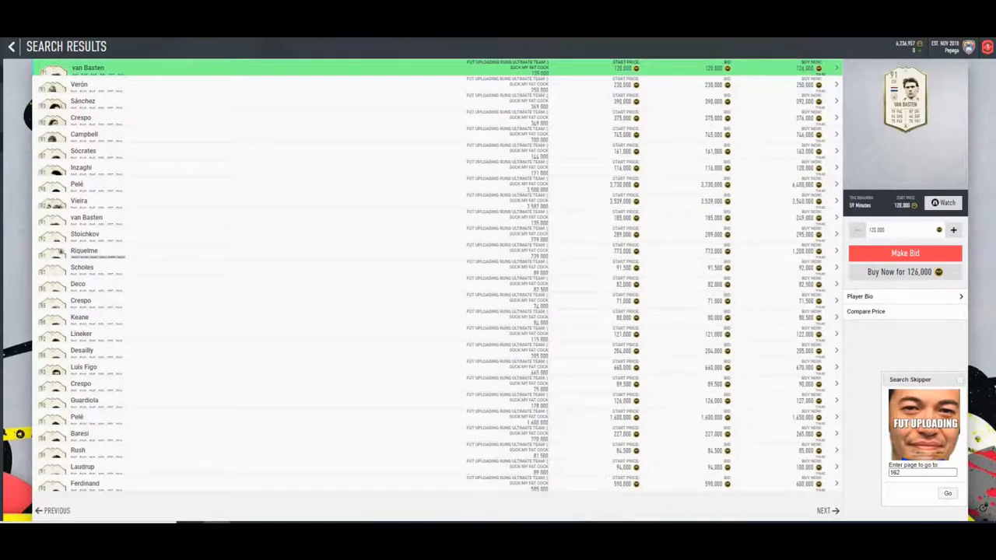
- Rerun the Icon search repeatedly with raised minimum bid and buy-now prices
{"action": "left_click", "coordinate": [12, 46]}
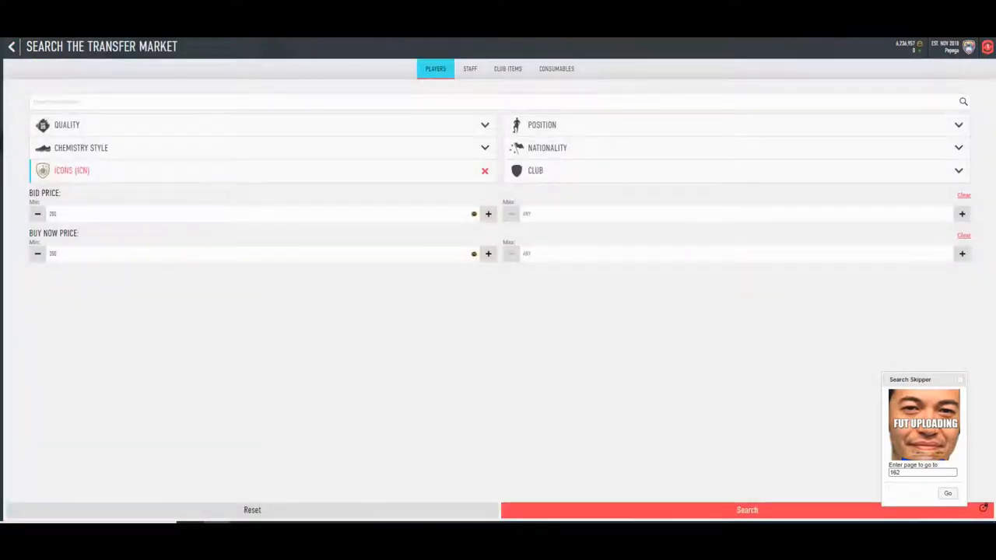
{"action": "left_click", "coordinate": [746, 510]}
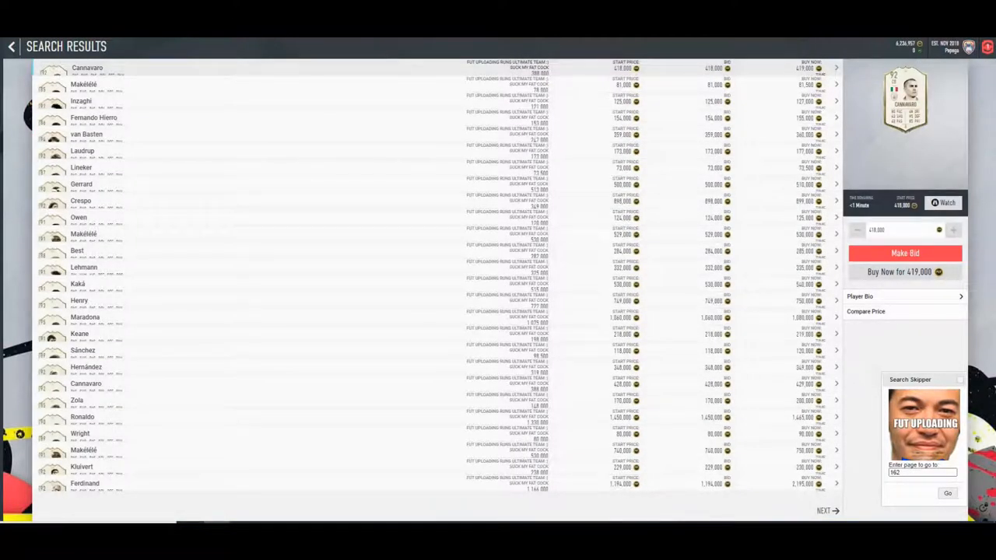
{"action": "left_click", "coordinate": [827, 510]}
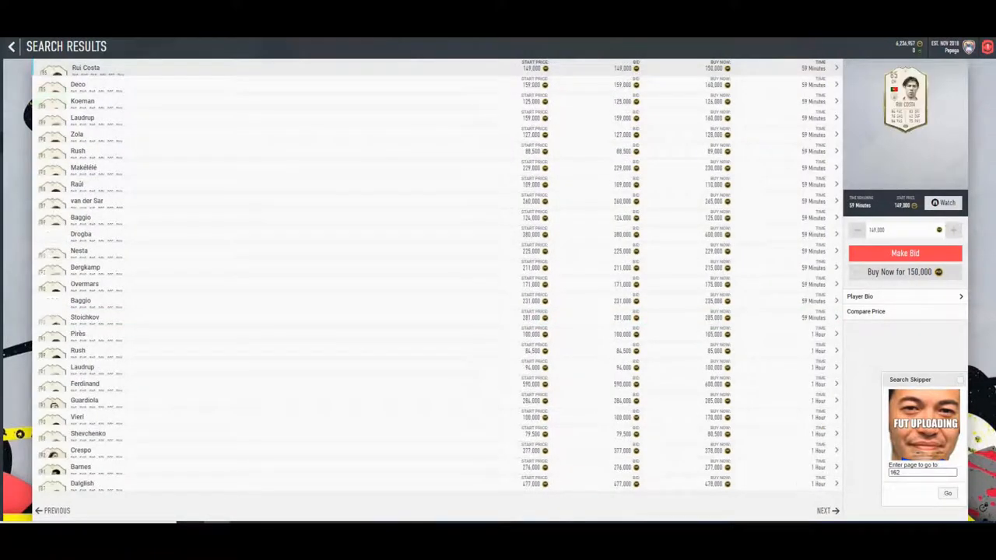
{"action": "left_click", "coordinate": [12, 46]}
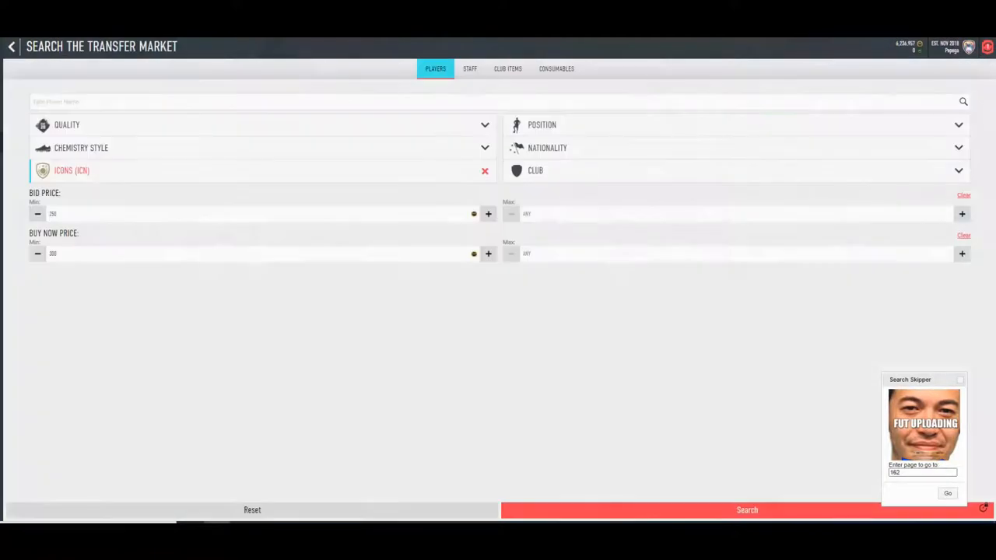
{"action": "left_click", "coordinate": [747, 510]}
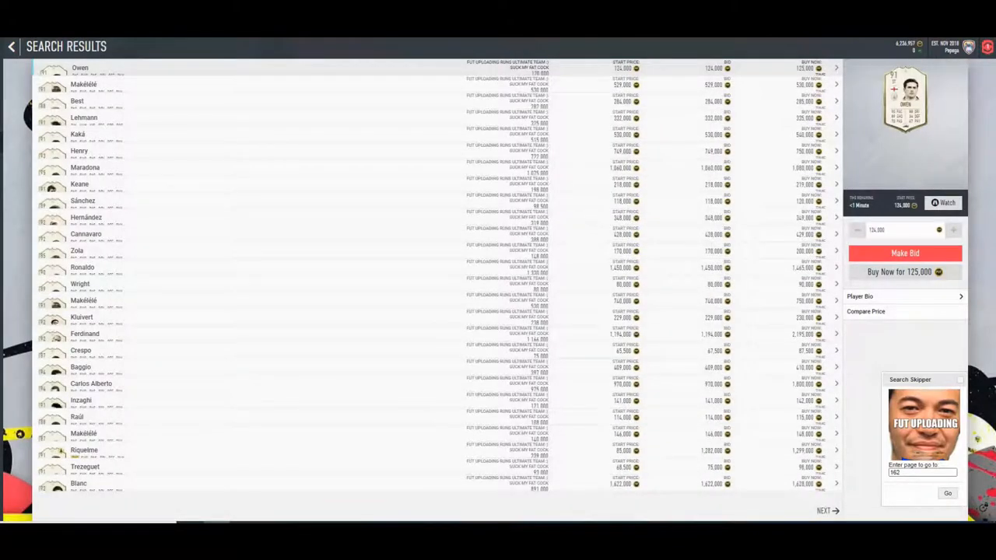
{"action": "left_click", "coordinate": [824, 511]}
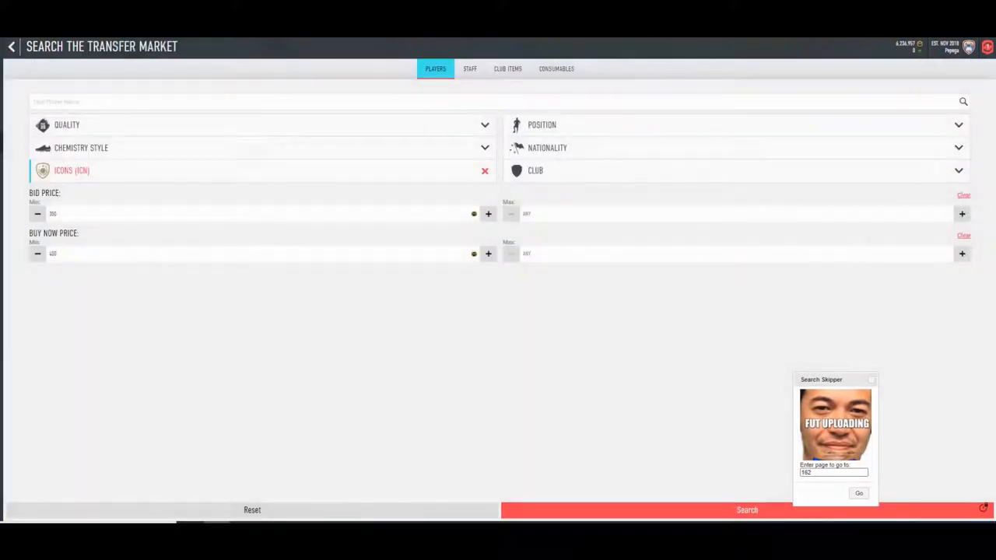
{"action": "left_click", "coordinate": [747, 510]}
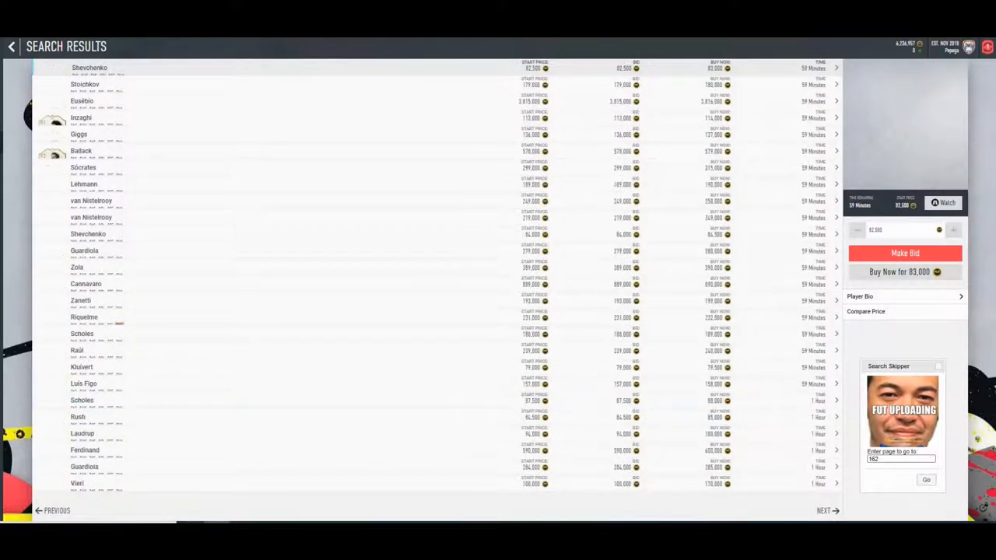
- Adjust the price filters again and buy the underpriced Koeman Icon for 118,000 coins
{"action": "left_click", "coordinate": [81, 117]}
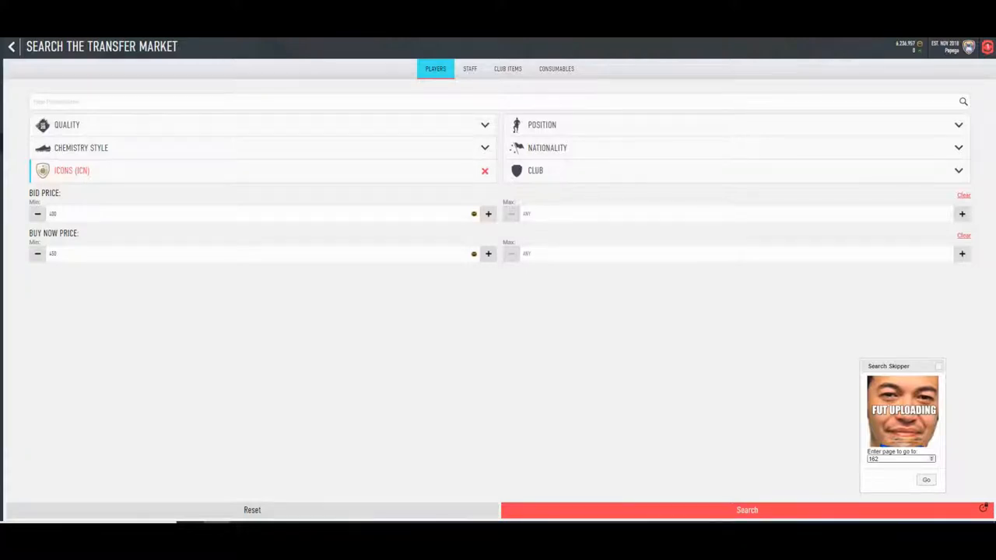
{"action": "left_click", "coordinate": [745, 510]}
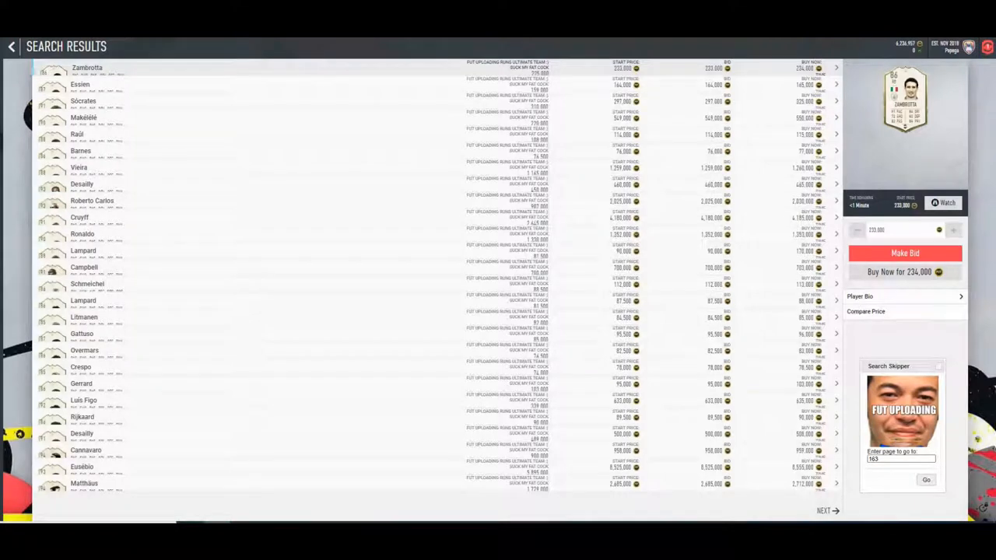
{"action": "left_click", "coordinate": [822, 511]}
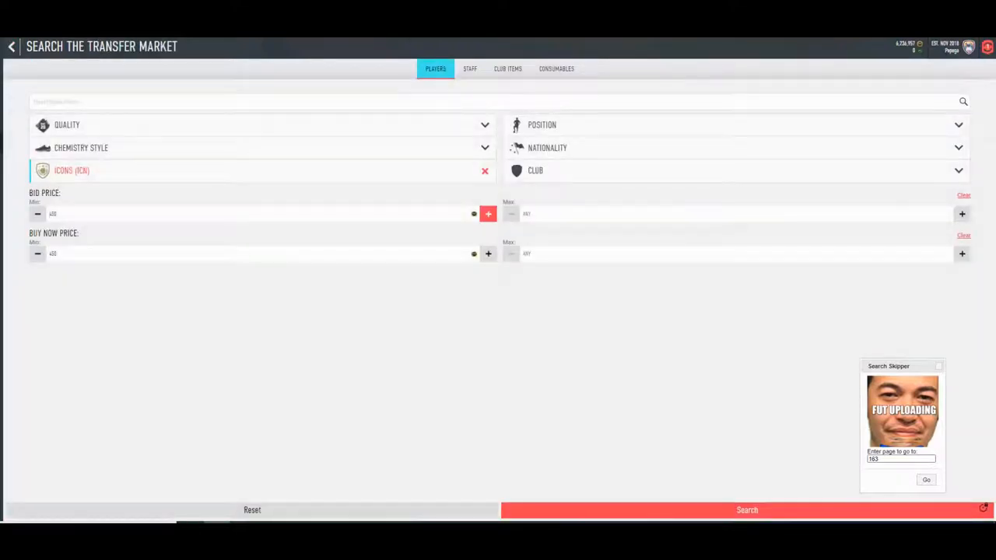
{"action": "left_click", "coordinate": [745, 510]}
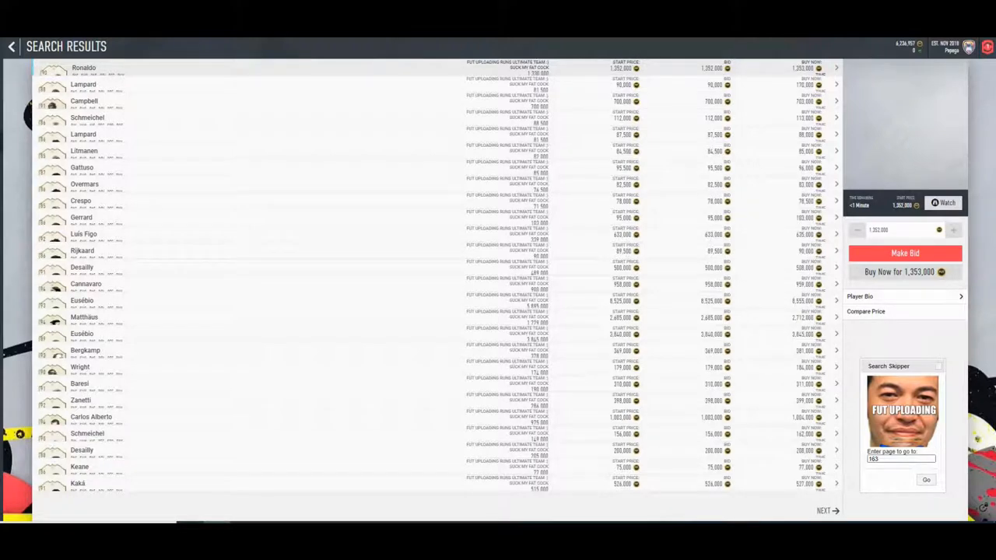
{"action": "left_click", "coordinate": [824, 511]}
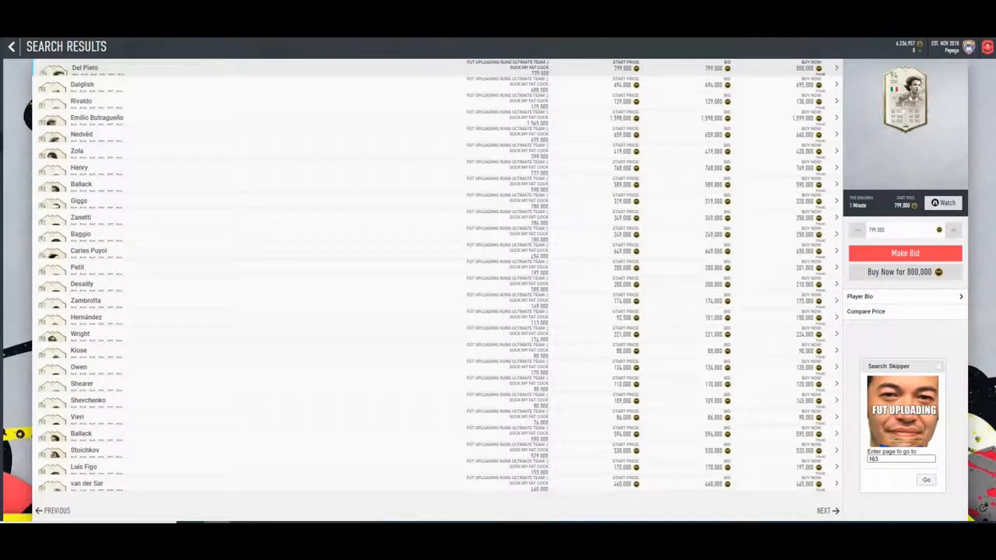
{"action": "left_click", "coordinate": [925, 479]}
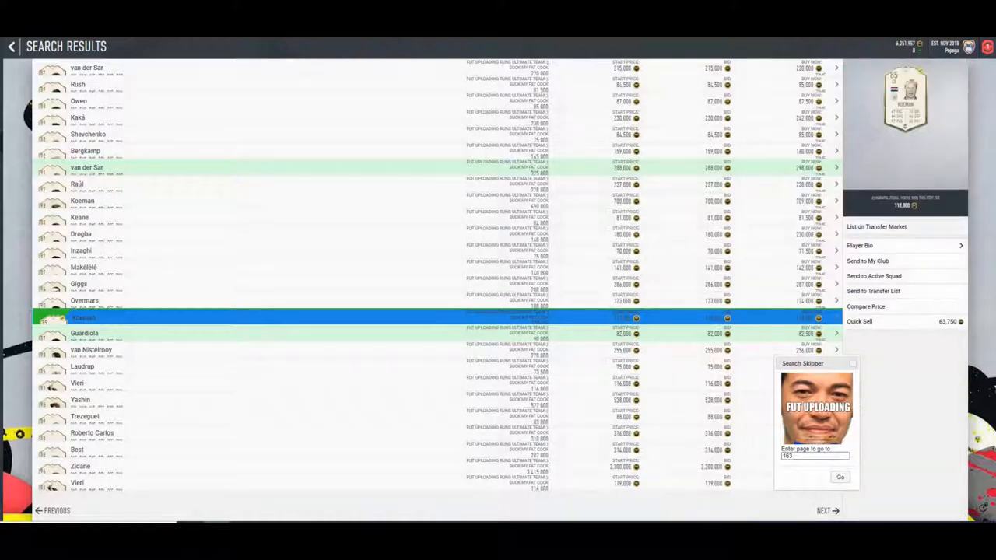
- Lower the Icon search minimum prices and reach the Transfers hub showing 17 selling, 3 sold
{"action": "left_click", "coordinate": [877, 226]}
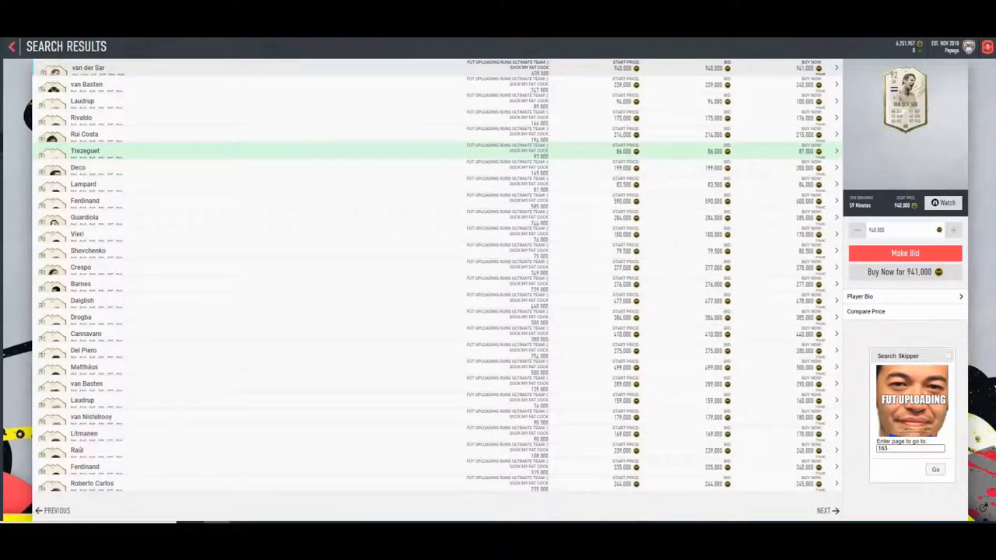
{"action": "left_click", "coordinate": [11, 46]}
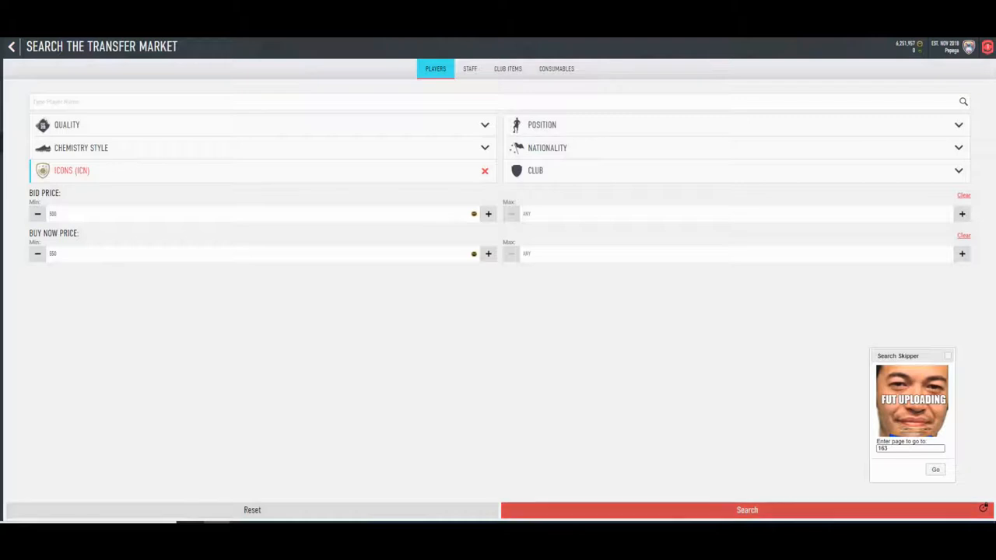
{"action": "left_click", "coordinate": [746, 509]}
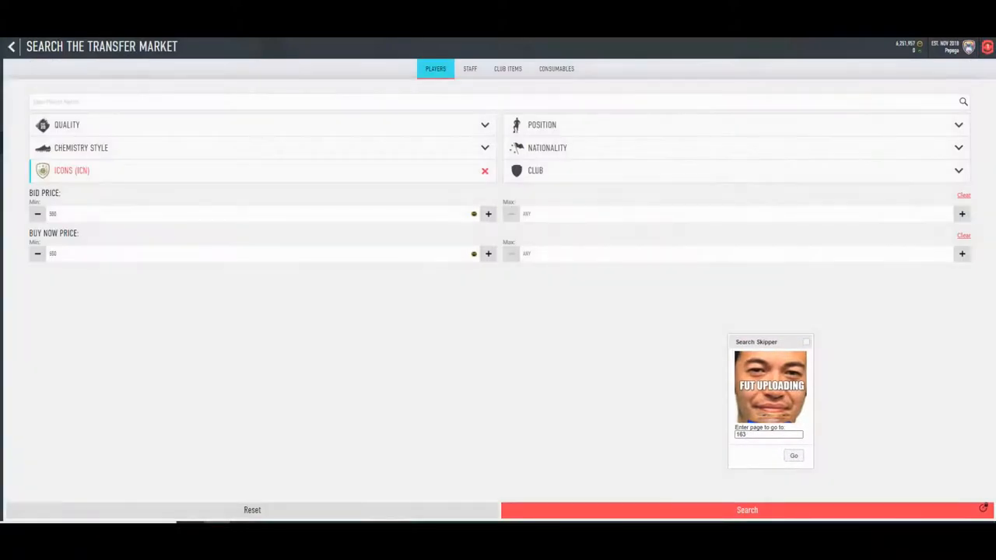
{"action": "left_click", "coordinate": [747, 509]}
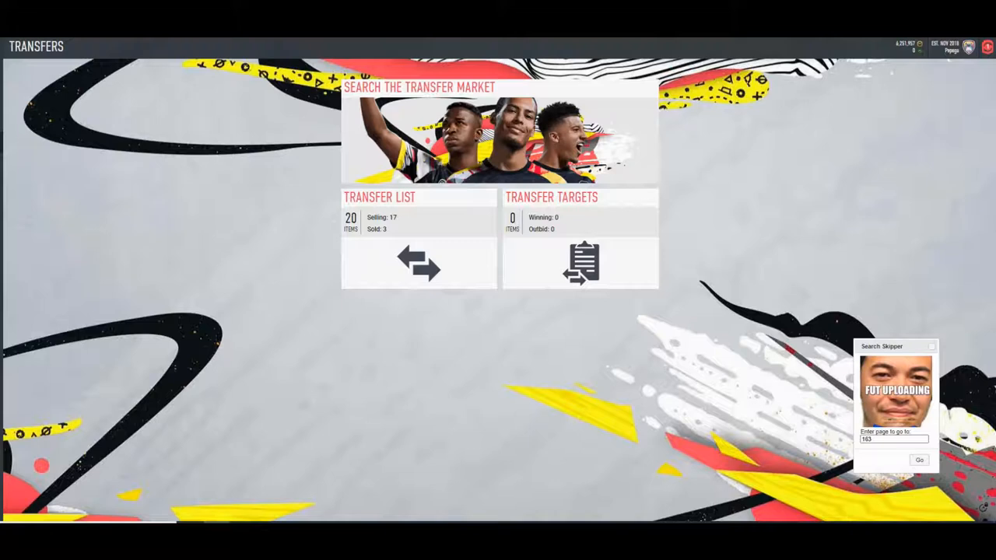
- Check Sold Items on the Transfer List, then rerun the Icons market search
{"action": "left_click", "coordinate": [419, 262]}
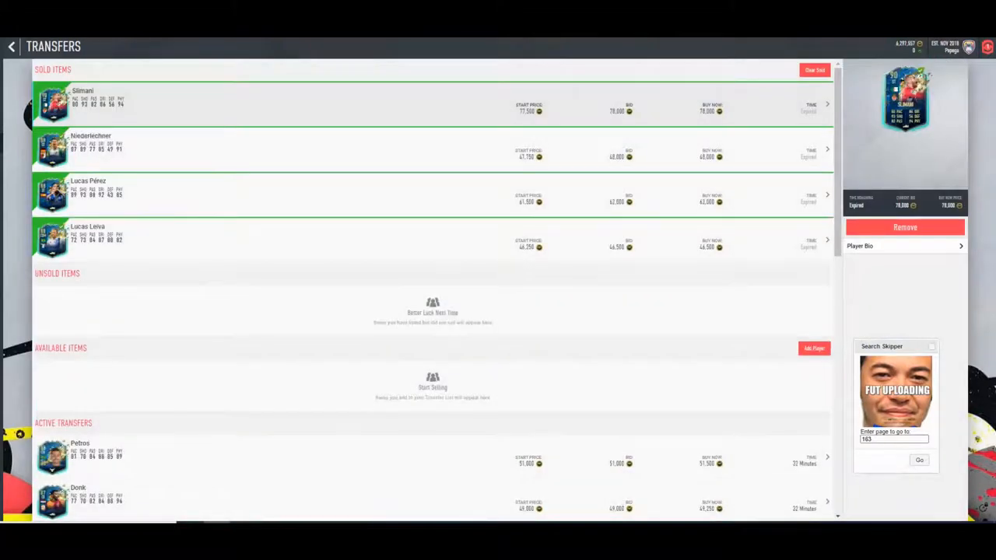
{"action": "scroll", "scroll_direction": "up", "scroll_amount": 3}
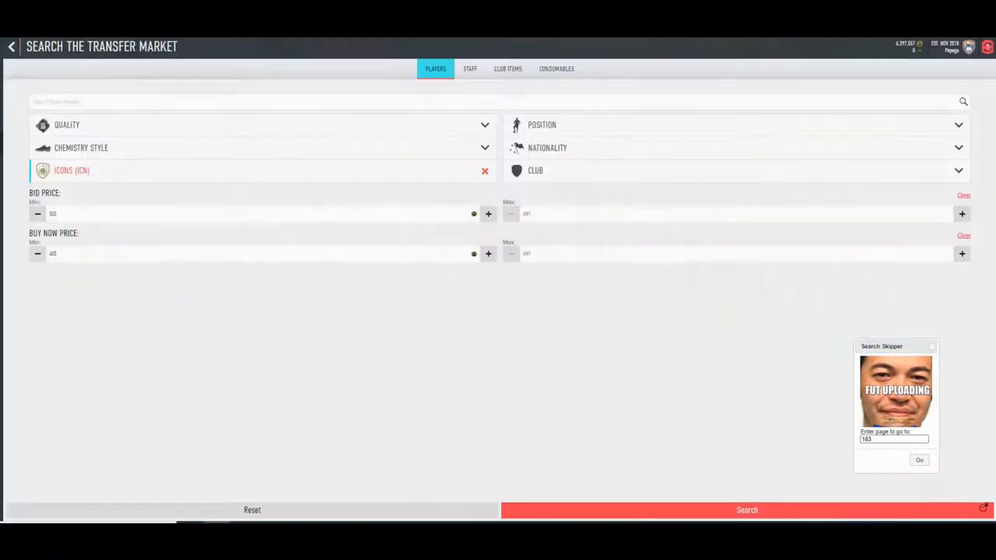
{"action": "left_click", "coordinate": [747, 510]}
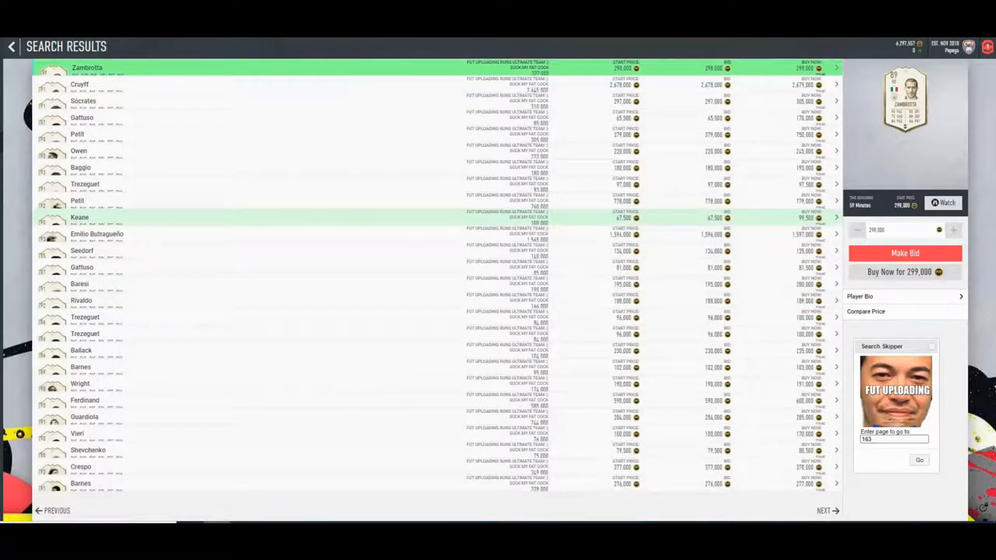
- Run the Icon search twice, jumping to another results page each time
{"action": "left_click", "coordinate": [12, 46]}
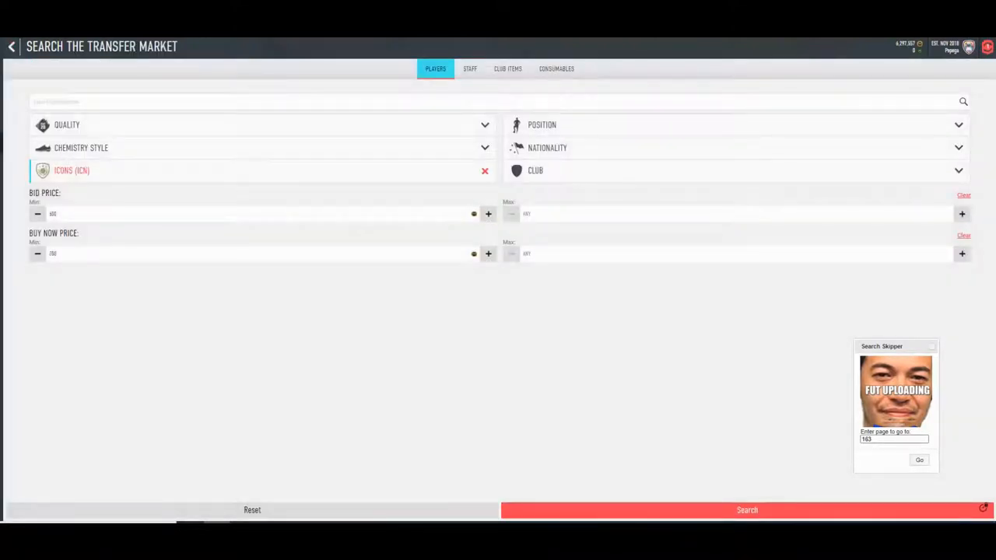
{"action": "left_click", "coordinate": [747, 510]}
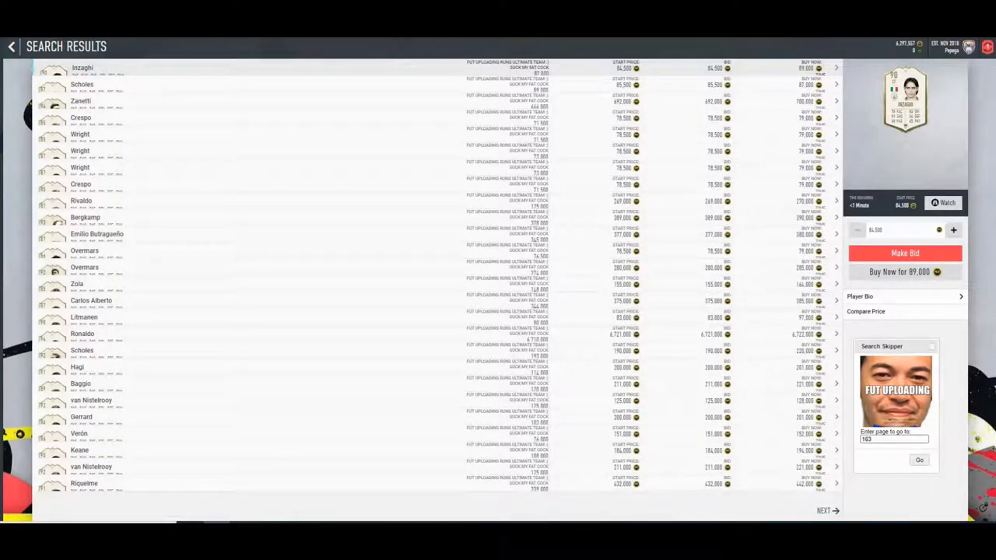
{"action": "left_click", "coordinate": [919, 460]}
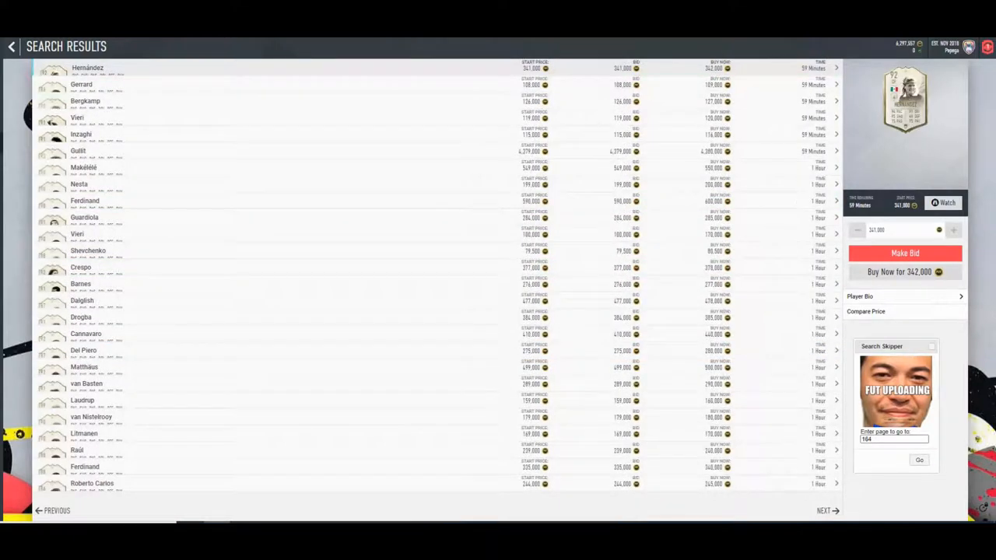
{"action": "left_click", "coordinate": [11, 46]}
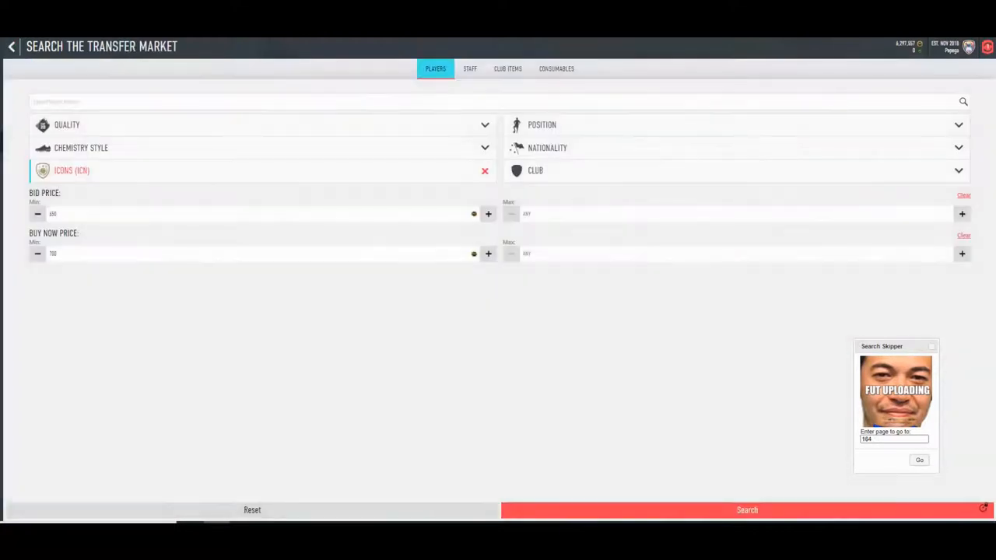
{"action": "left_click", "coordinate": [746, 510]}
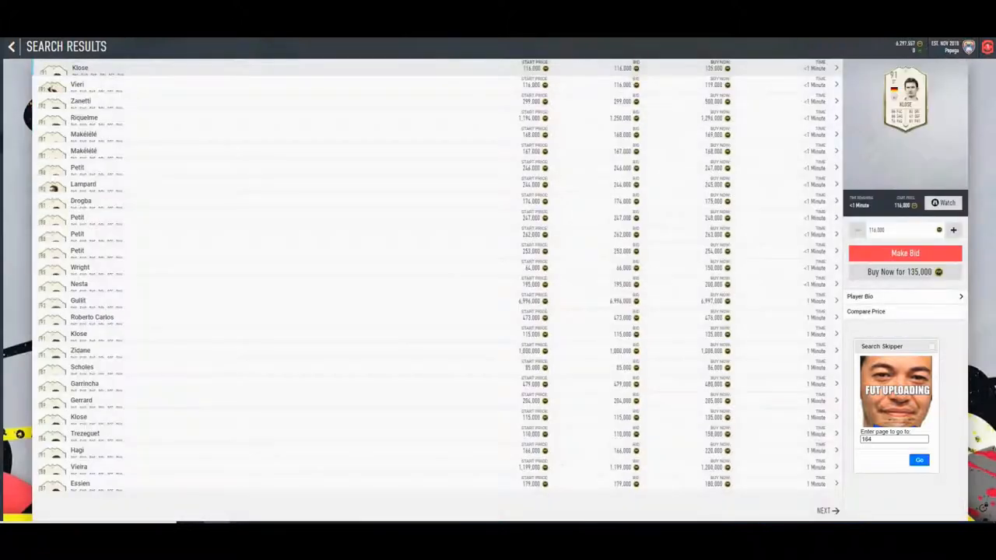
{"action": "left_click", "coordinate": [919, 460]}
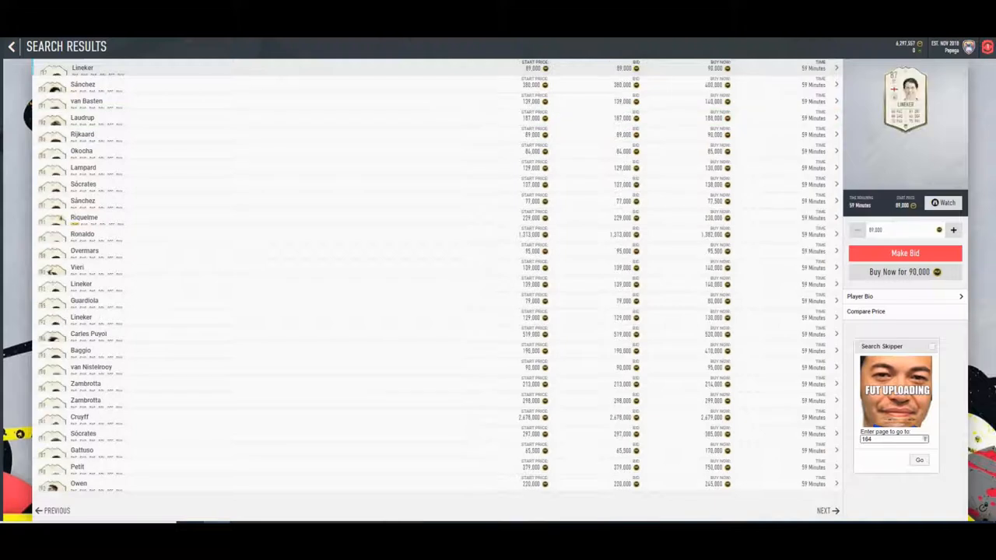
- Raise the minimum bid price and rerun the Icon search with it
{"action": "left_click", "coordinate": [12, 46]}
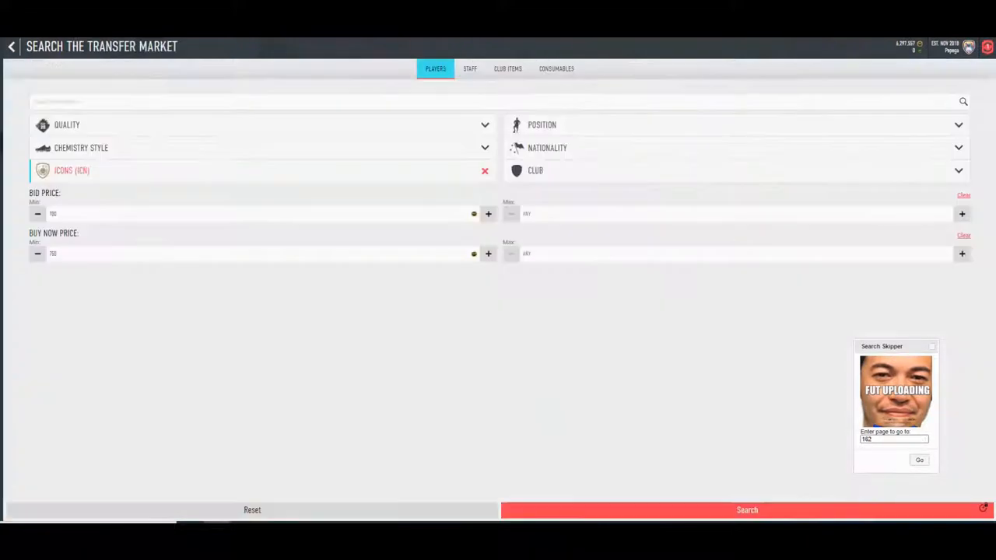
{"action": "left_click", "coordinate": [746, 510]}
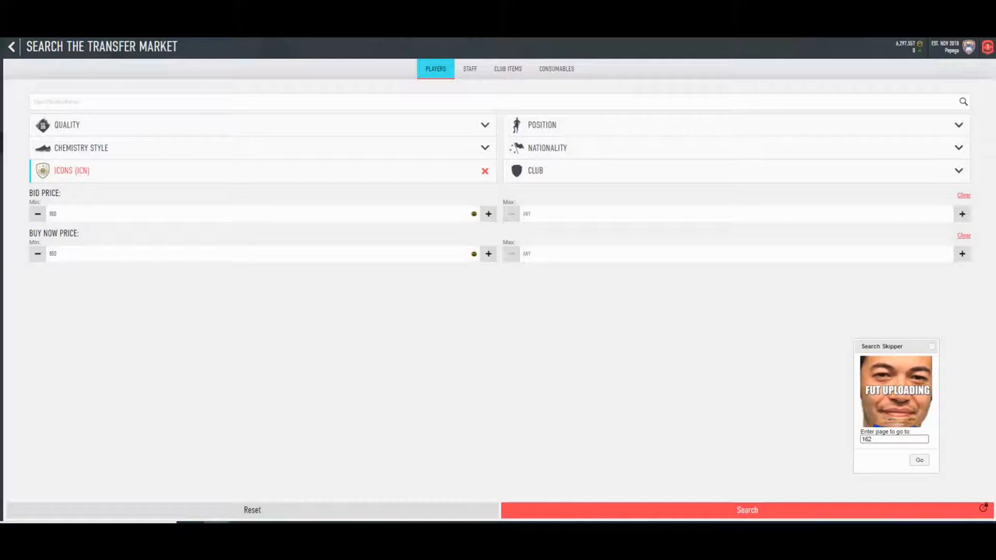
{"action": "left_click", "coordinate": [746, 510]}
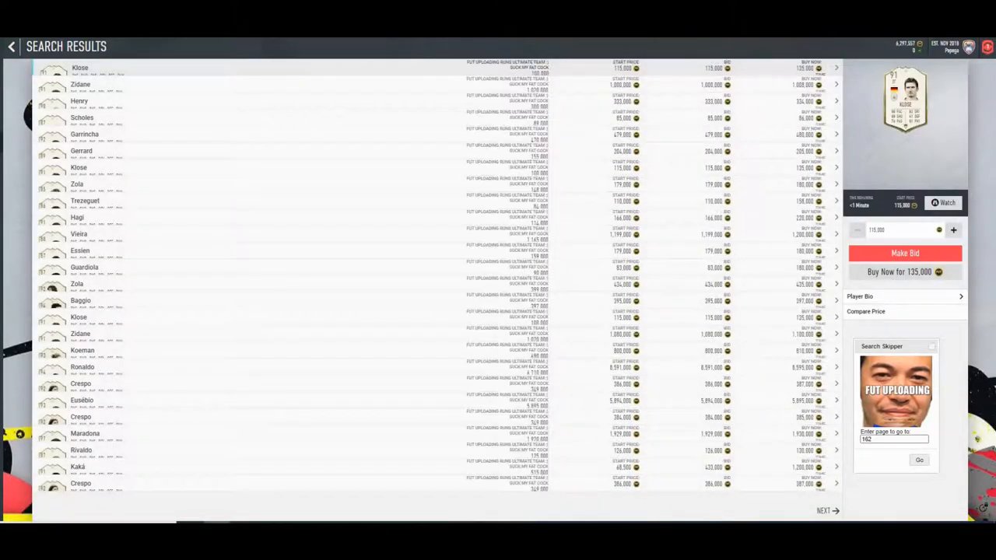
{"action": "left_click", "coordinate": [919, 460]}
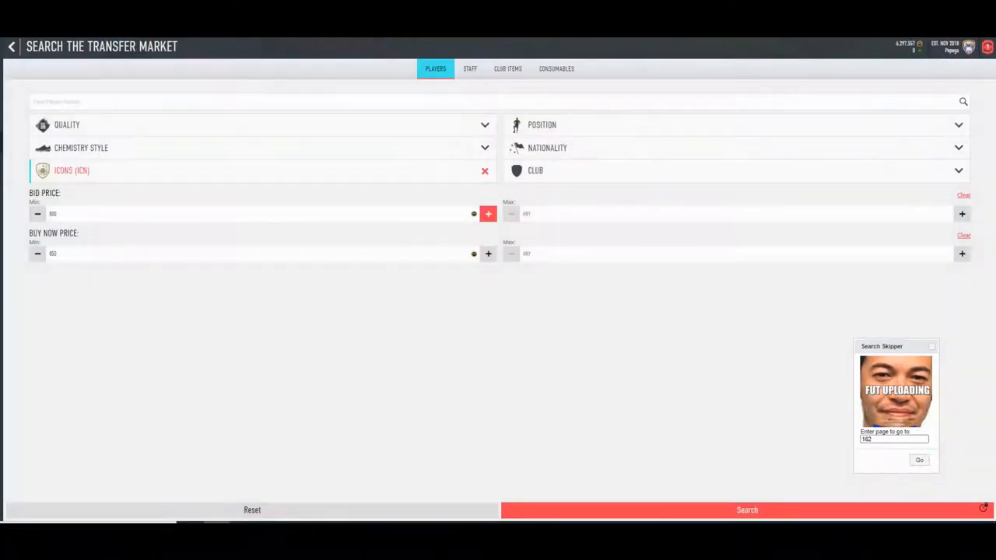
{"action": "left_click", "coordinate": [745, 509]}
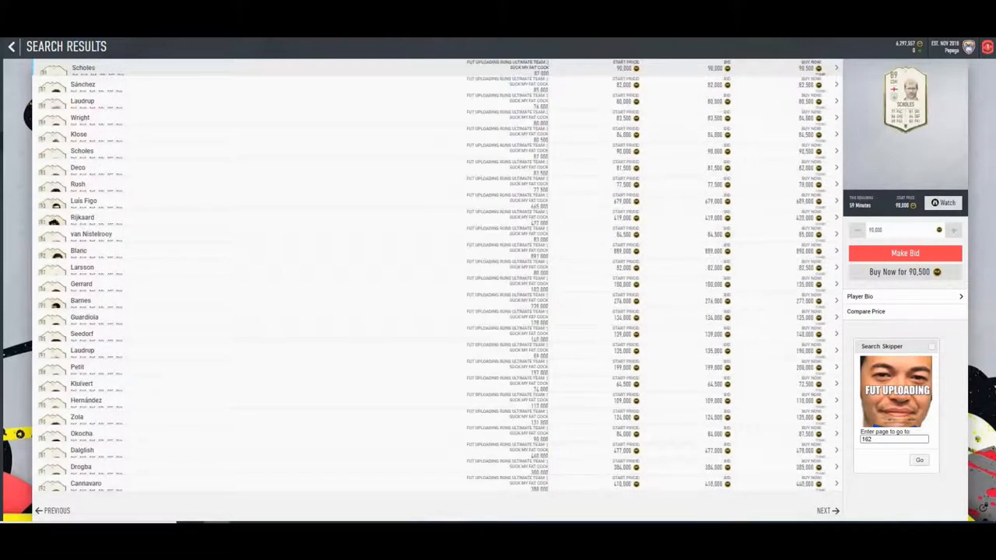
- Browse more Icon results and raise minimums to 1,100 bid and 1,200 buy-now
{"action": "left_click", "coordinate": [12, 46]}
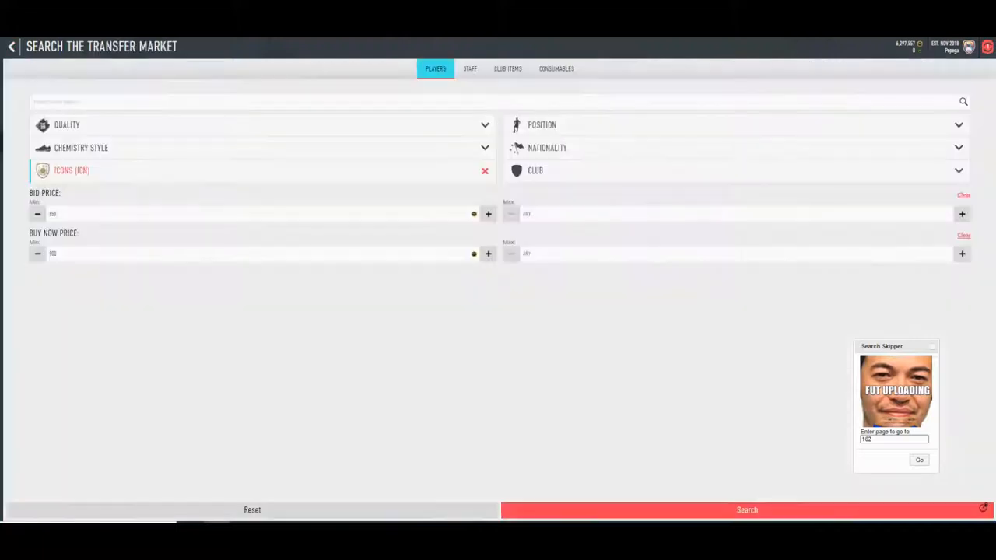
{"action": "left_click", "coordinate": [747, 510]}
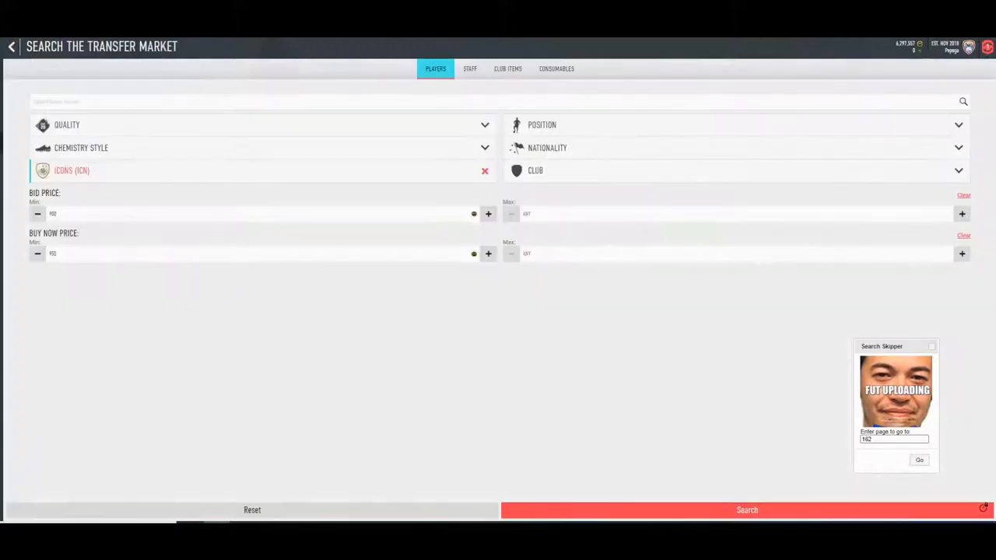
{"action": "left_click", "coordinate": [745, 510]}
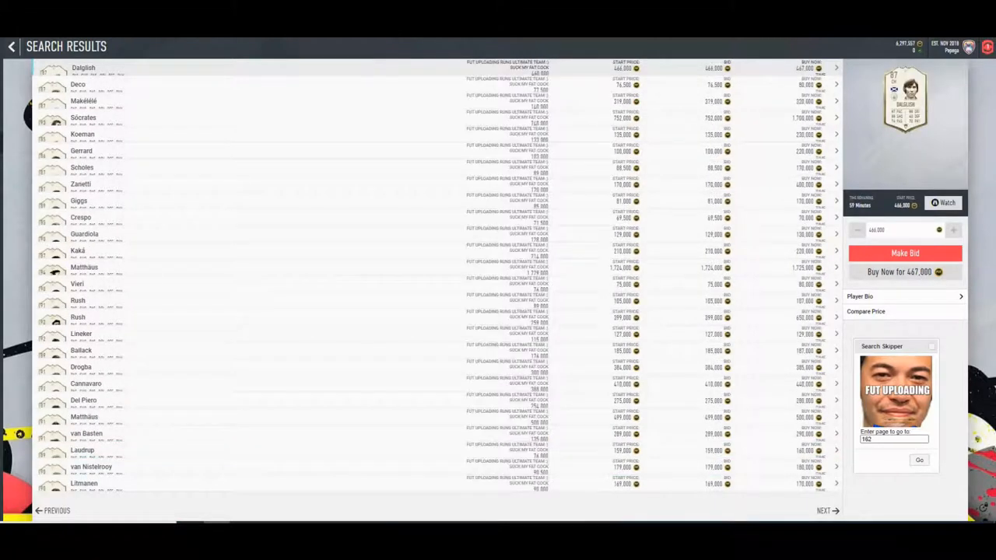
{"action": "left_click", "coordinate": [12, 46]}
{"action": "type", "text": "164"}
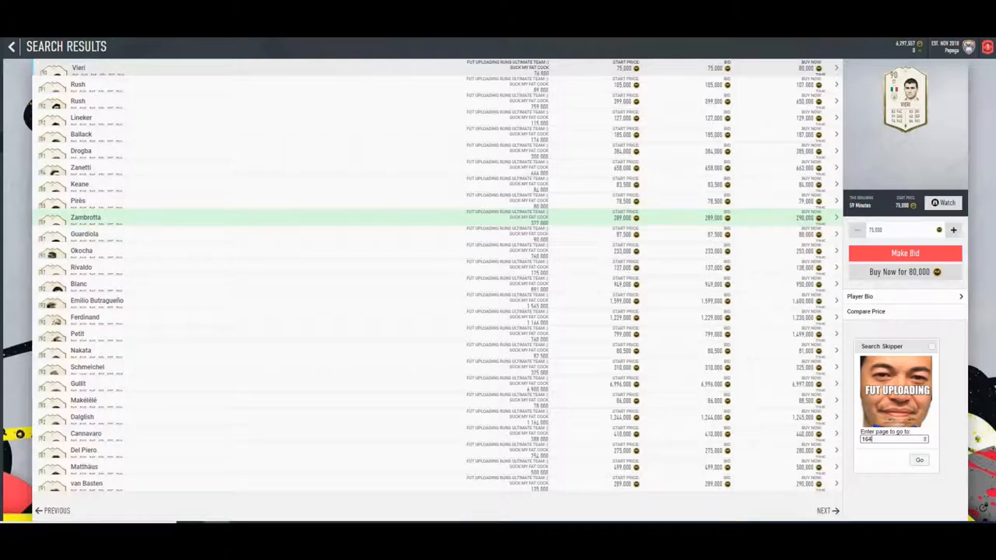
{"action": "left_click", "coordinate": [11, 46]}
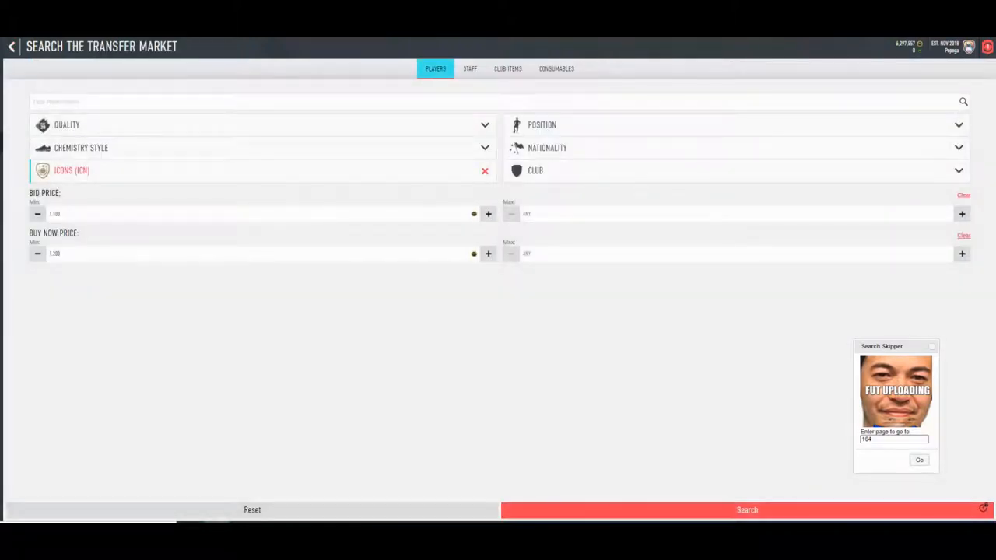
- Rerun the icon player search, browse a result, and return to the search settings
{"action": "left_click", "coordinate": [747, 510]}
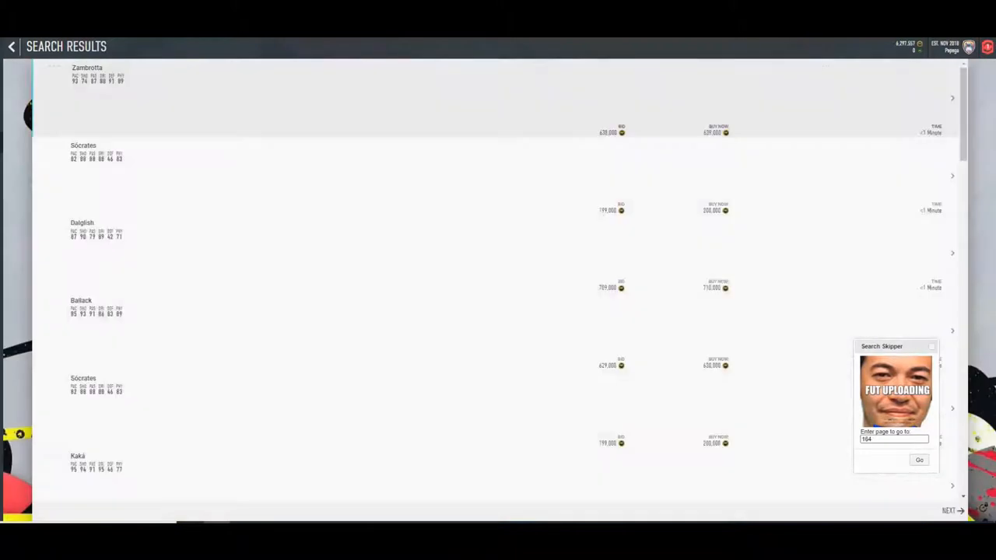
{"action": "left_click", "coordinate": [919, 460]}
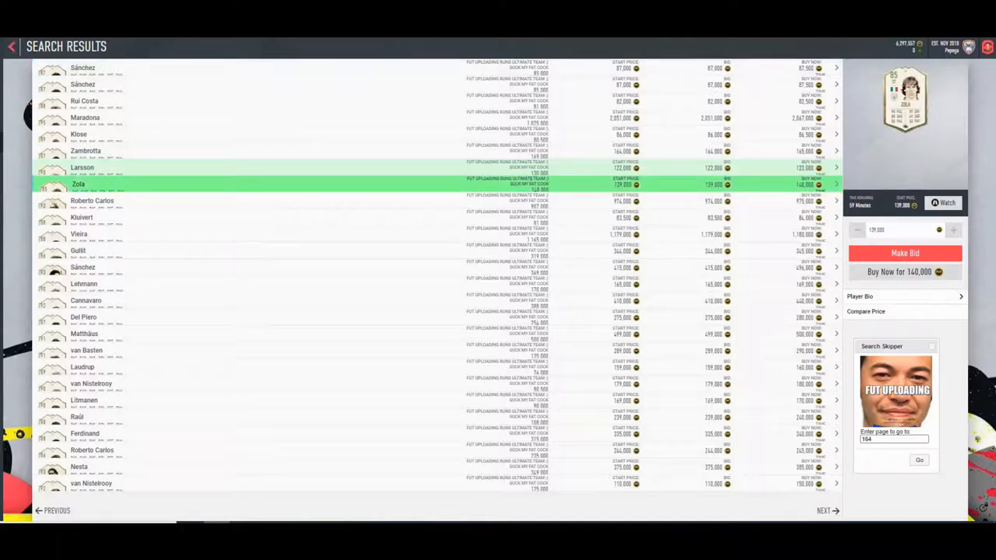
{"action": "left_click", "coordinate": [12, 46]}
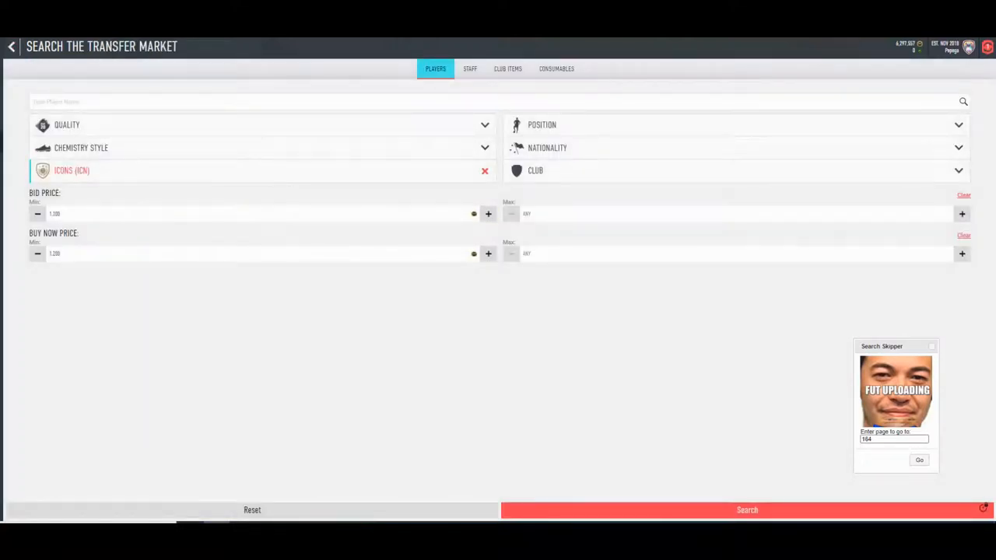
- Raise the minimums to 1,300 bid and 1,400 buy-now, search, and jump to another results page
{"action": "left_click", "coordinate": [746, 510]}
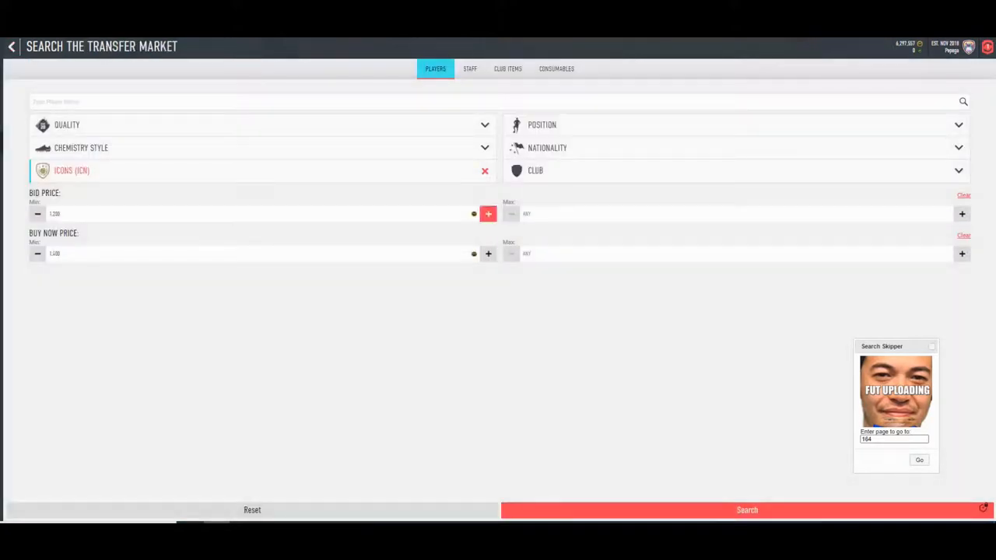
{"action": "left_click", "coordinate": [488, 213]}
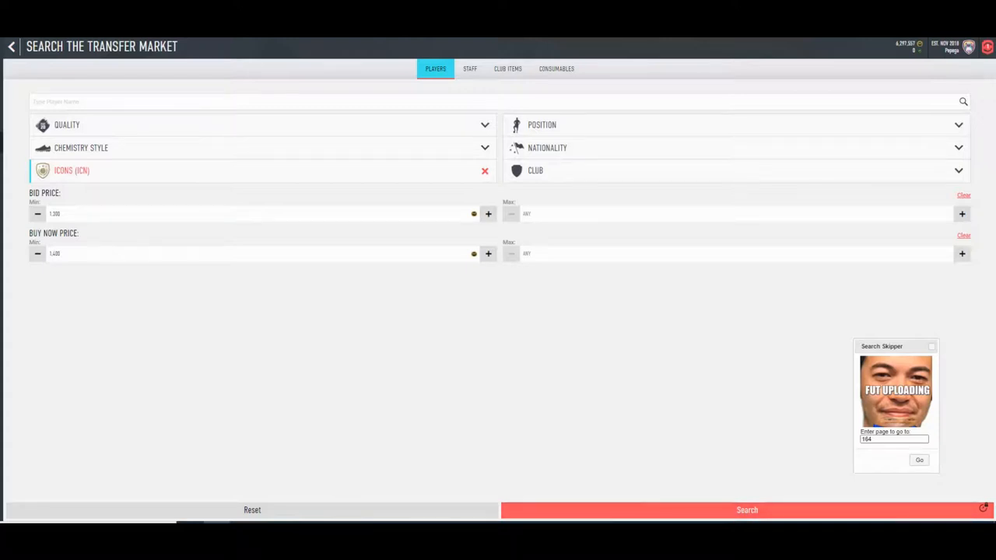
{"action": "left_click", "coordinate": [747, 510]}
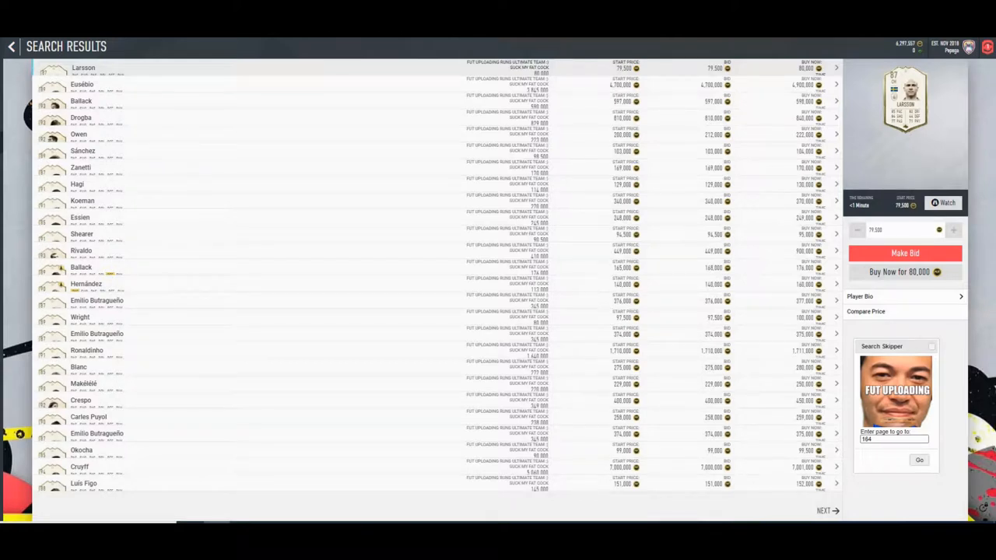
{"action": "left_click", "coordinate": [823, 510]}
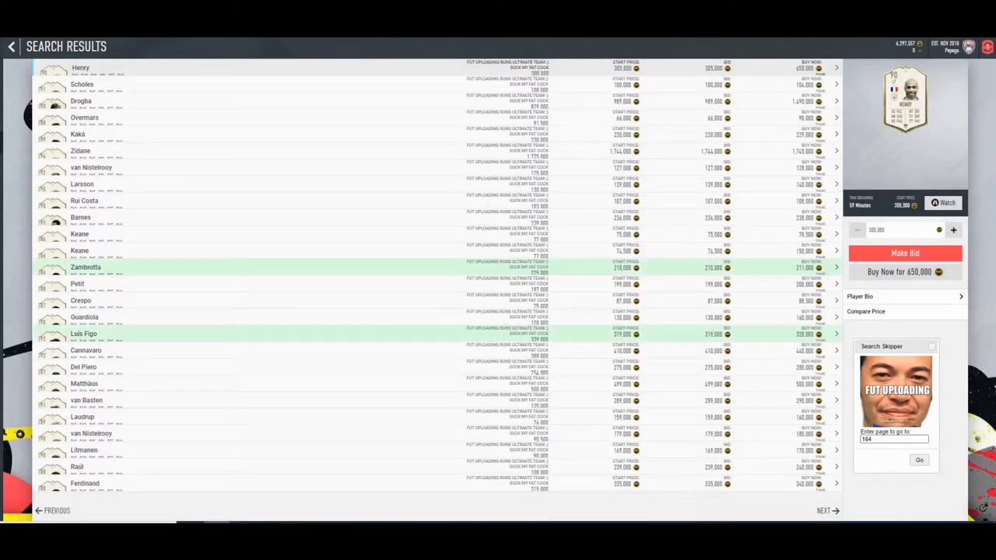